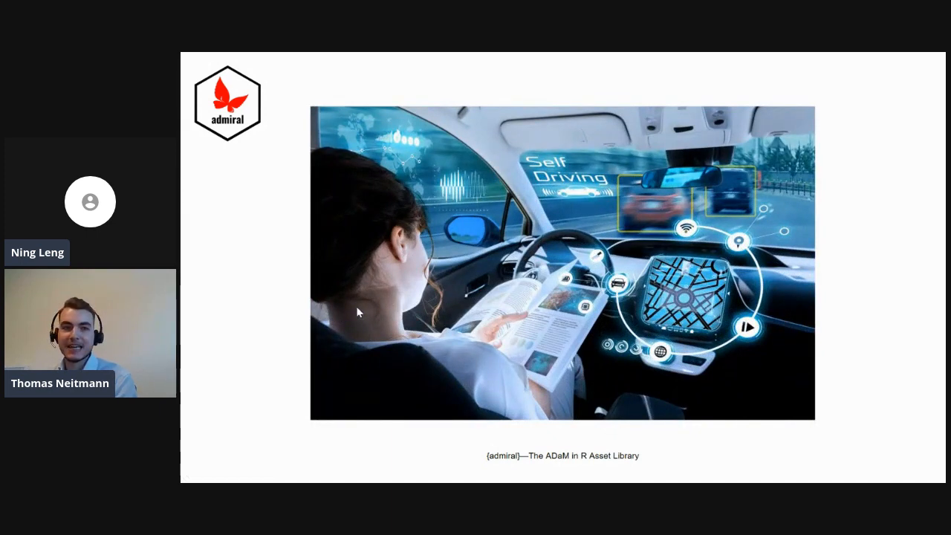
{"action": "mouse_move", "coordinate": [392, 314]}
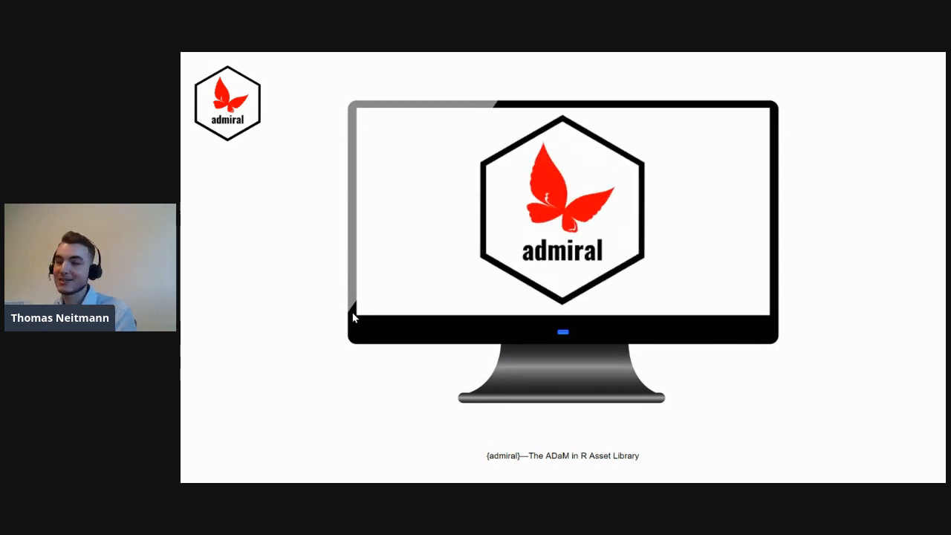
Step: Leave the PowerPoint slides and bring up adeg_demo.R in RStudio Server
{"action": "key", "text": "Right"}
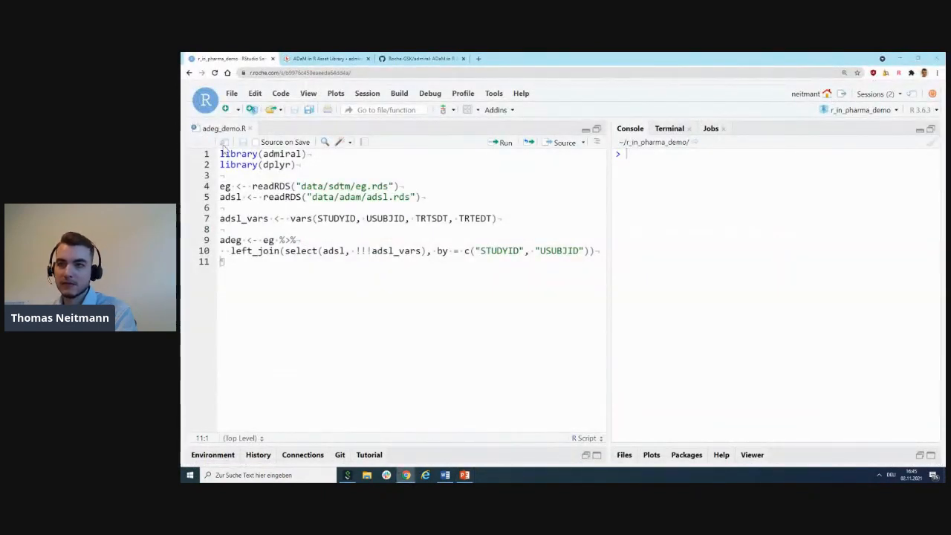
Step: Walk through the adeg_demo.R lines, highlighting eg, then source the whole script
{"action": "left_click", "coordinate": [297, 164]}
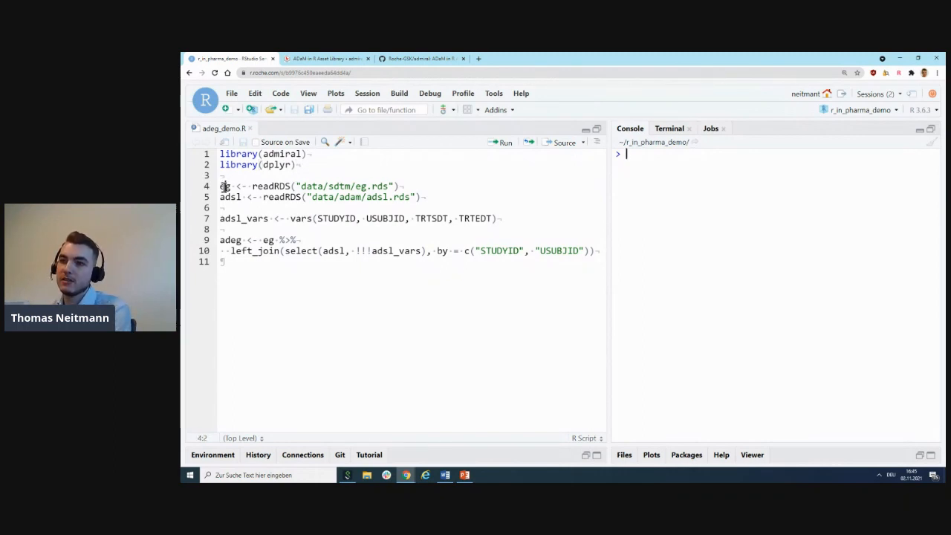
{"action": "double_click", "coordinate": [224, 185]}
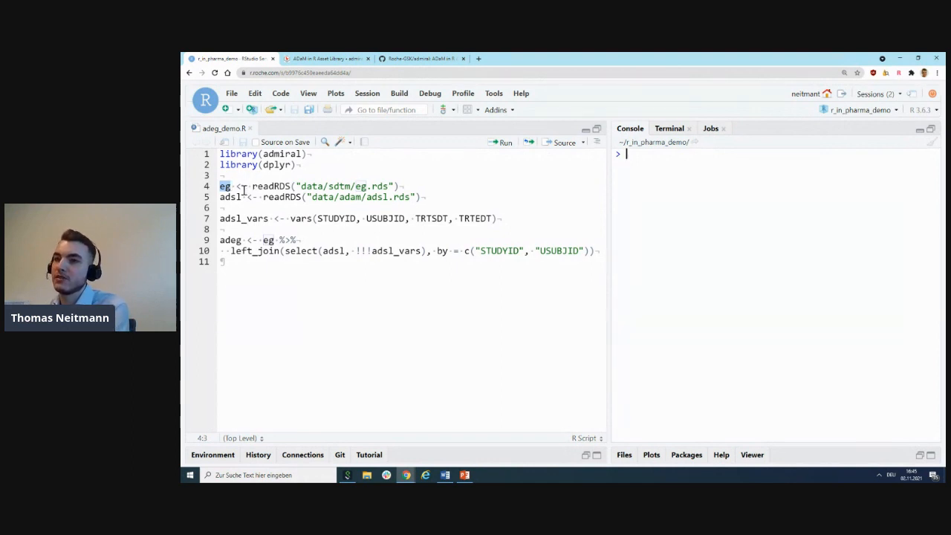
{"action": "left_click", "coordinate": [304, 153]}
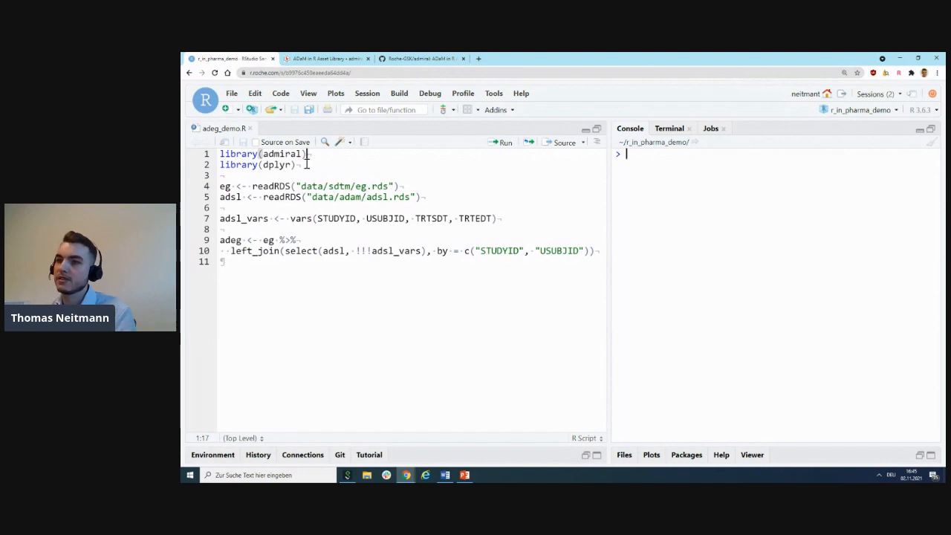
{"action": "left_click", "coordinate": [297, 164]}
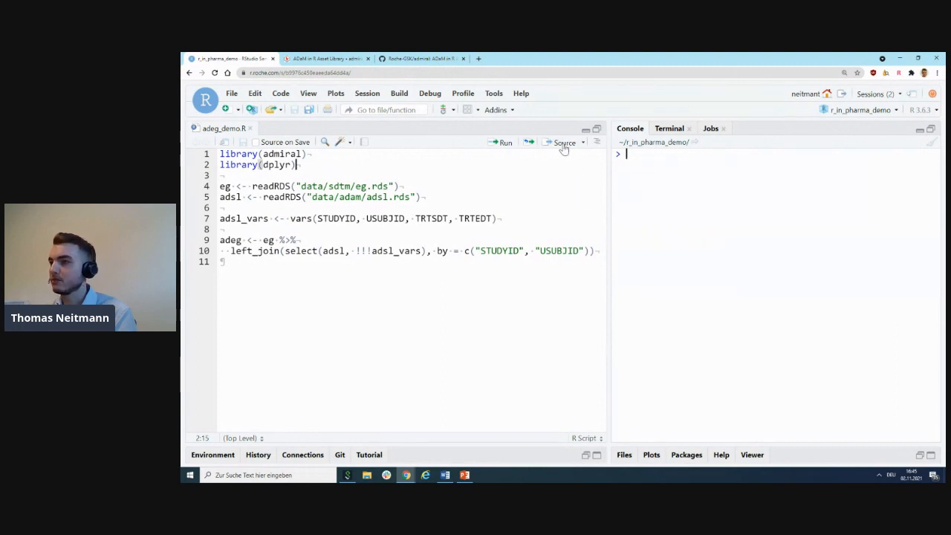
{"action": "left_click", "coordinate": [563, 142]}
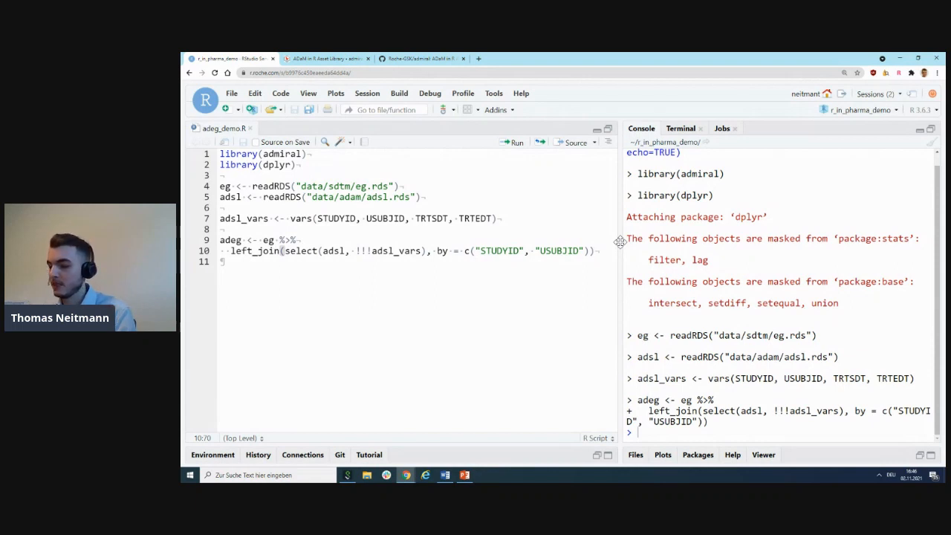
Step: Pipe adeg into derive_vars_dtm with prefix "A", dtc EGDTC, first-time imputation, time flag
{"action": "type", "text": "%>%"}
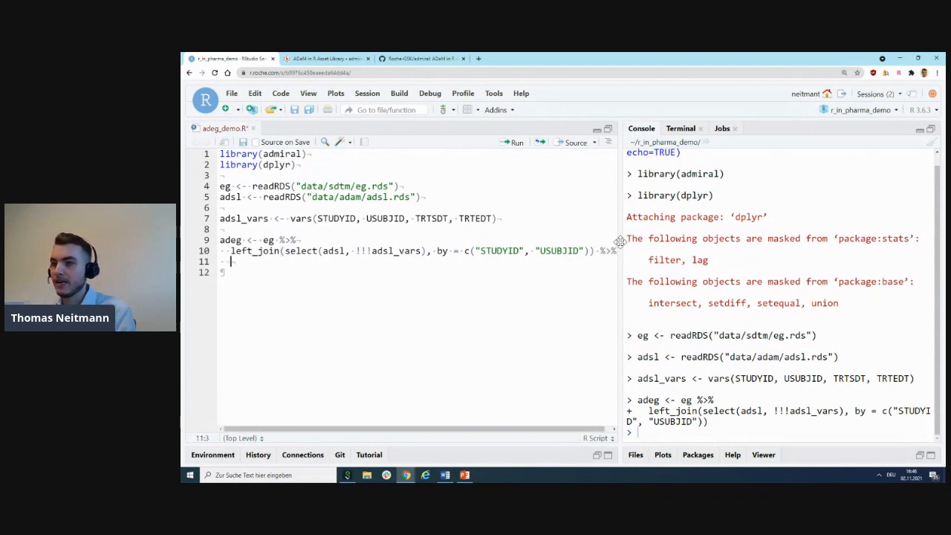
{"action": "type", "text": "derive"}
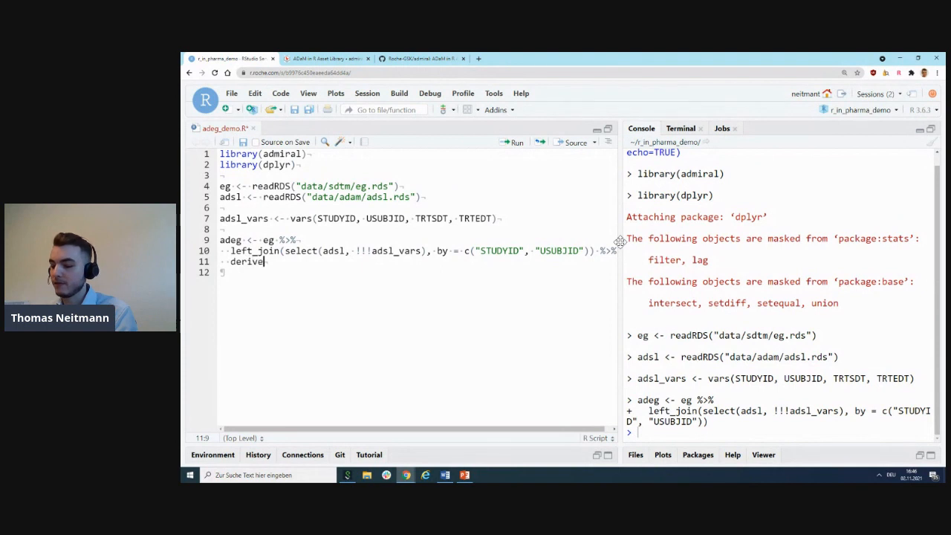
{"action": "type", "text": "_vars_dtm("}
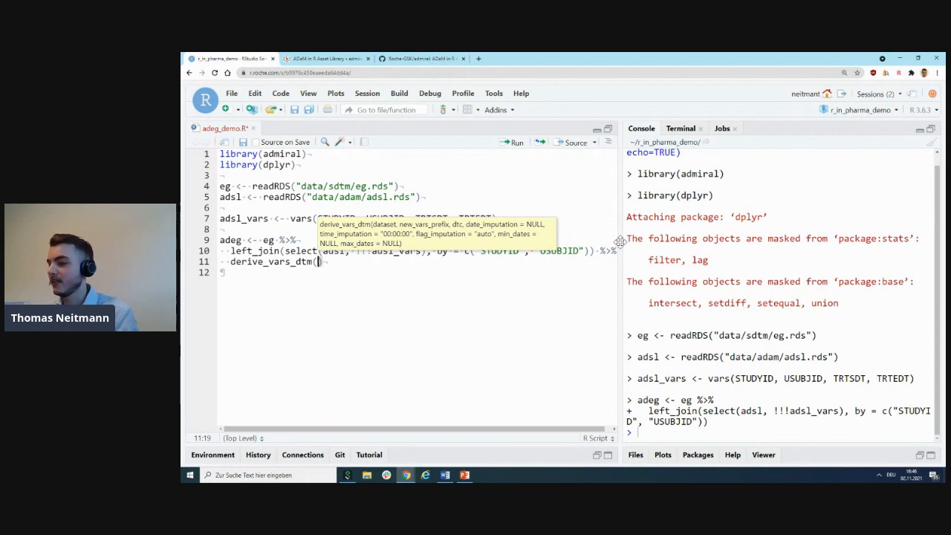
{"action": "type", "text": "new_vars_prefix ="}
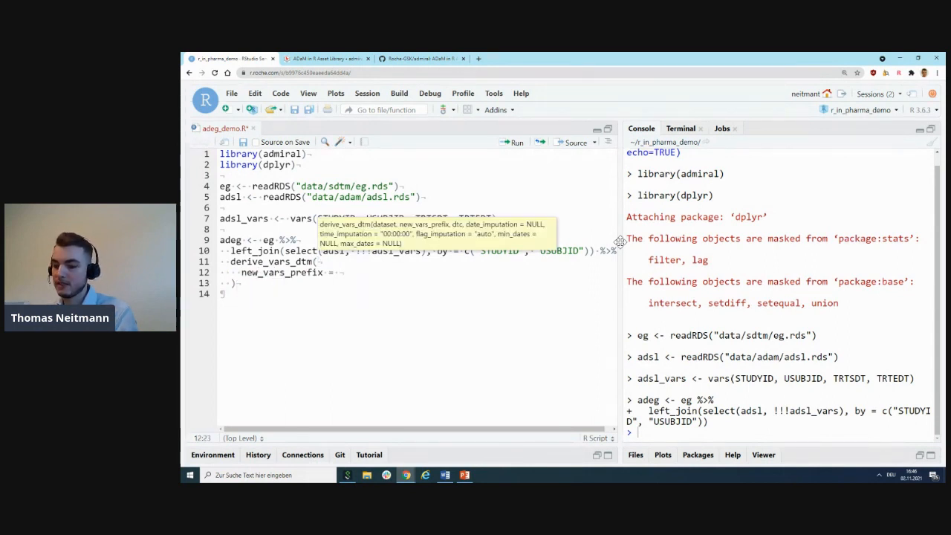
{"action": "type", "text": "\"A\","}
{"action": "type", "text": "date_imputation ="}
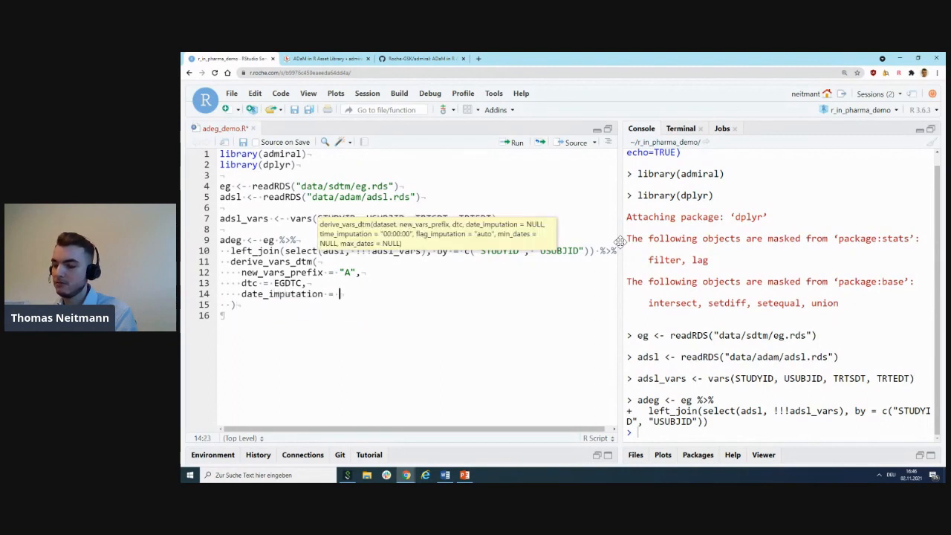
{"action": "type", "text": "NNULL,"}
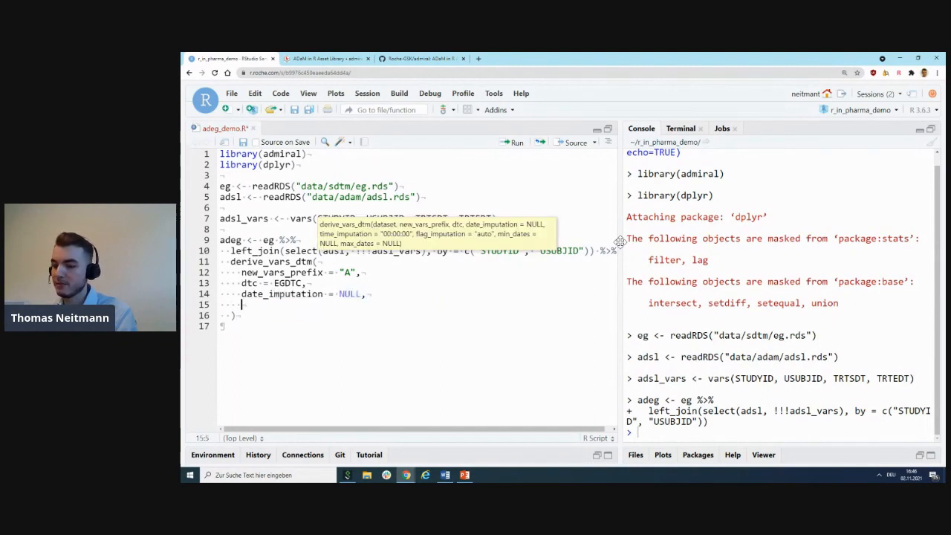
{"action": "type", "text": "time_imputation = \"first\","}
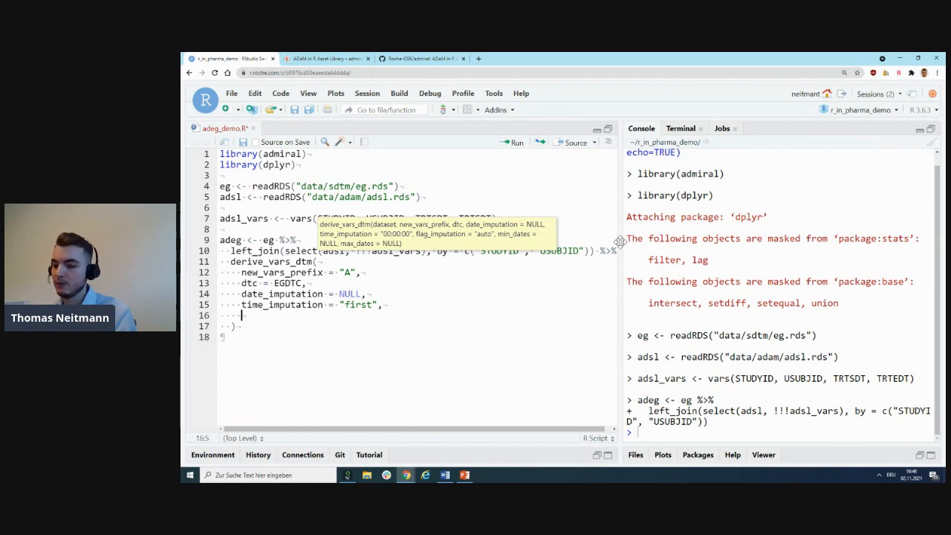
{"action": "type", "text": "flag"}
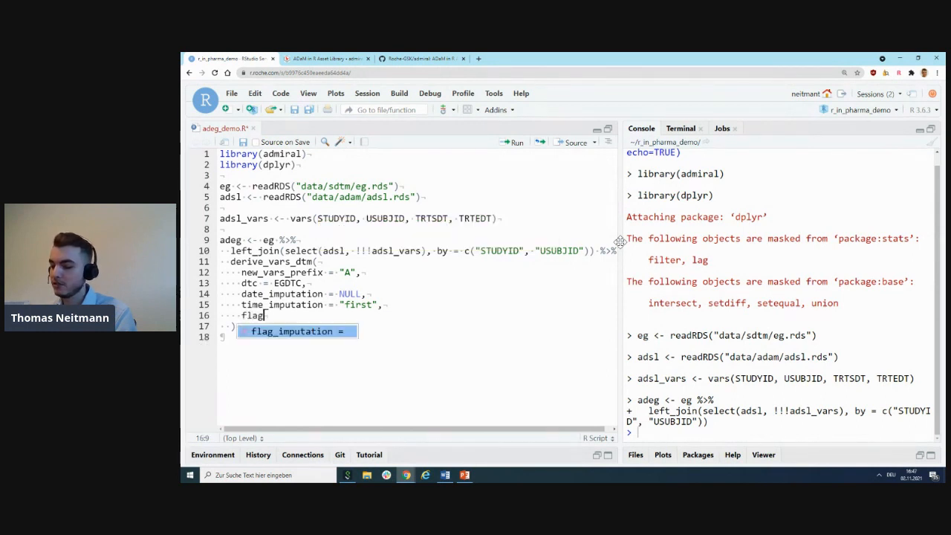
{"action": "type", "text": "flag_imputation = \"time\""}
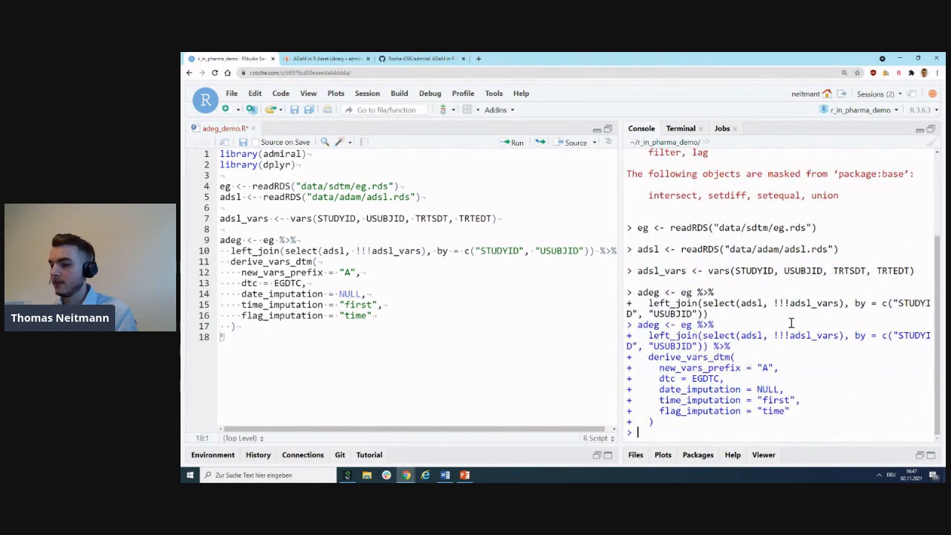
Step: Run View(adeg) and scroll right to the ADTM and ATMF columns
{"action": "type", "text": "View8"}
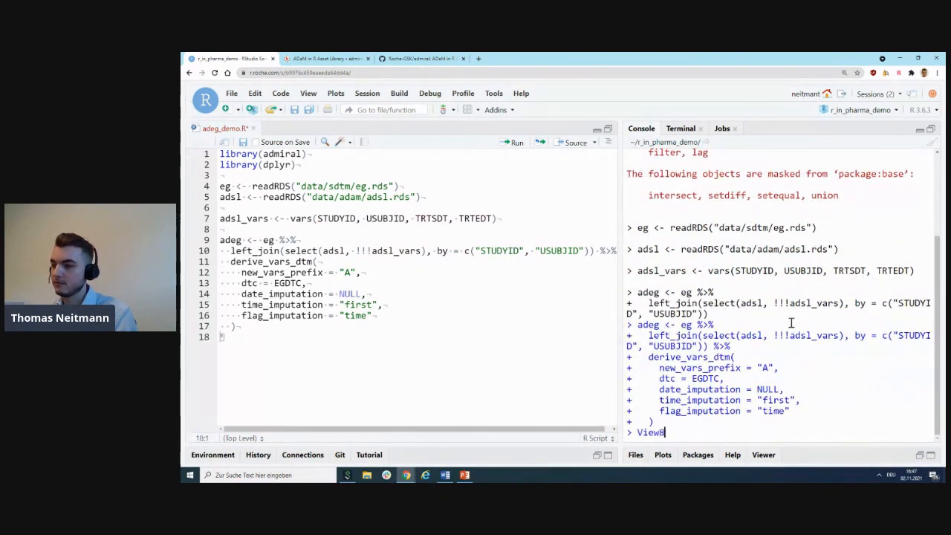
{"action": "type", "text": "(adeg"}
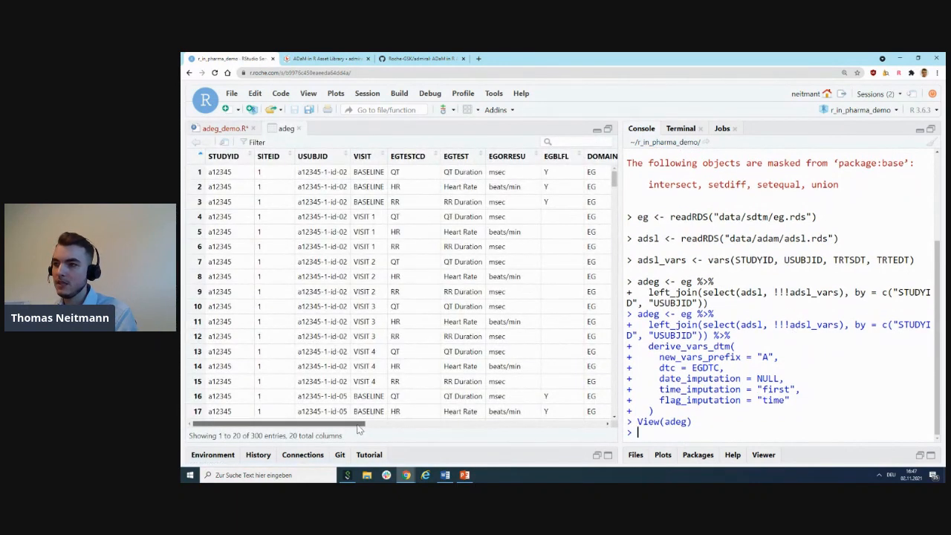
{"action": "scroll", "scroll_direction": "right", "scroll_amount": 3}
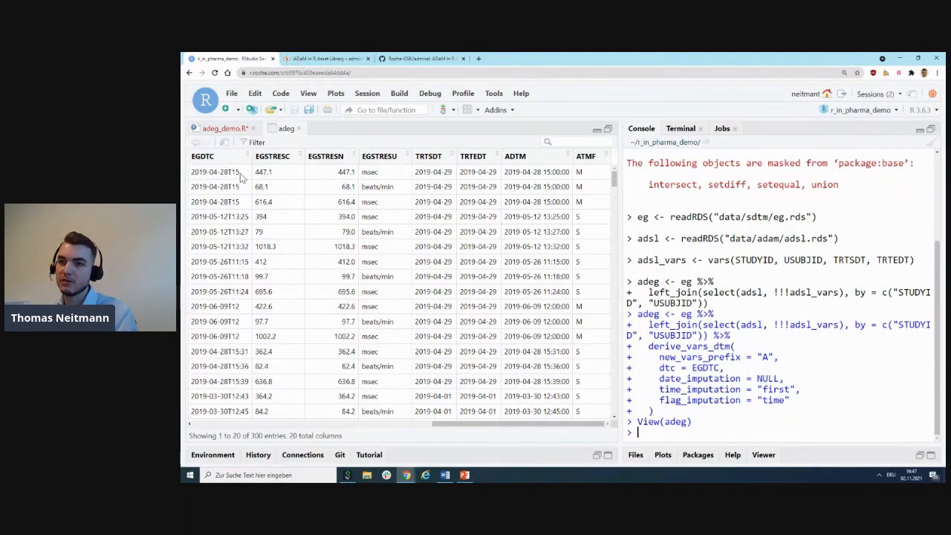
{"action": "mouse_move", "coordinate": [226, 172]}
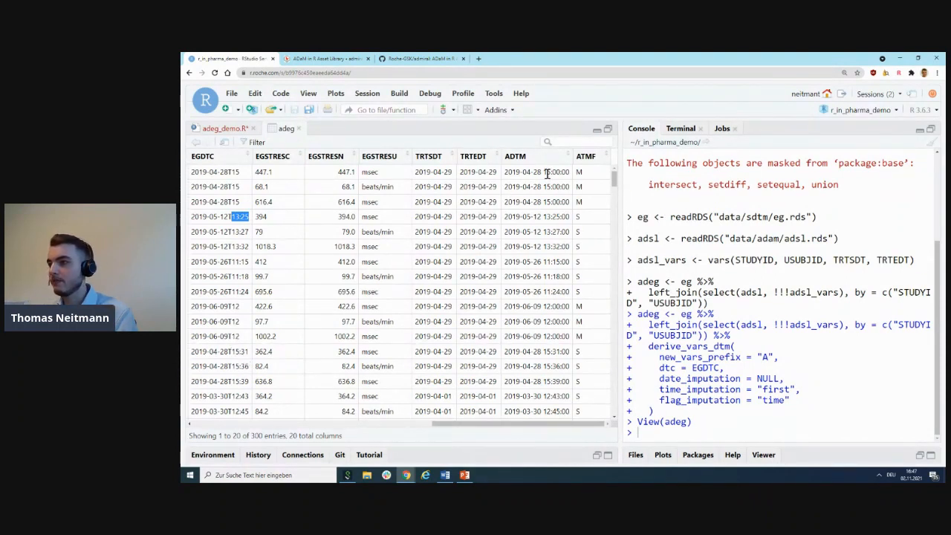
{"action": "mouse_move", "coordinate": [549, 171]}
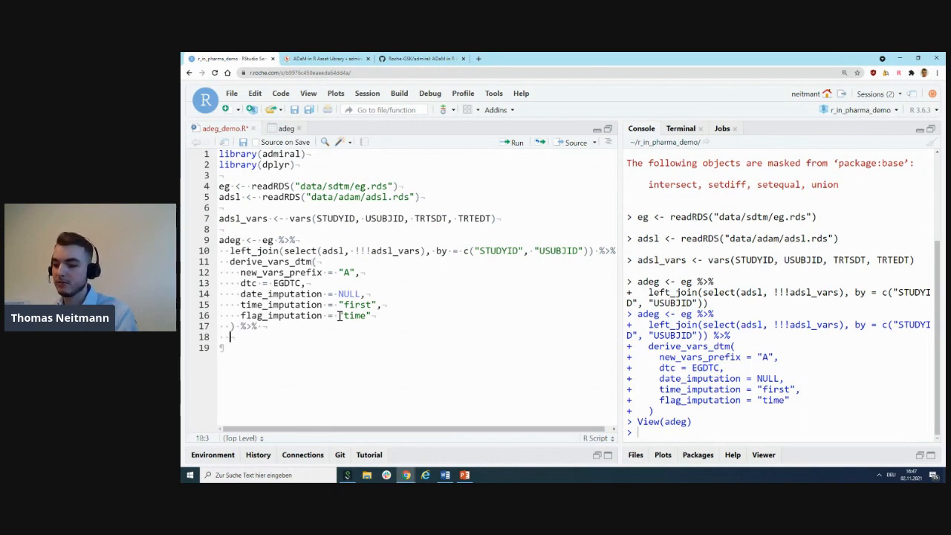
Step: Add derive_vars_dtm_to_dt(vars(ADTM)) %>% and begin a derive_var_ady() call beneath it
{"action": "type", "text": "derive_vars_dtm_to_dt("}
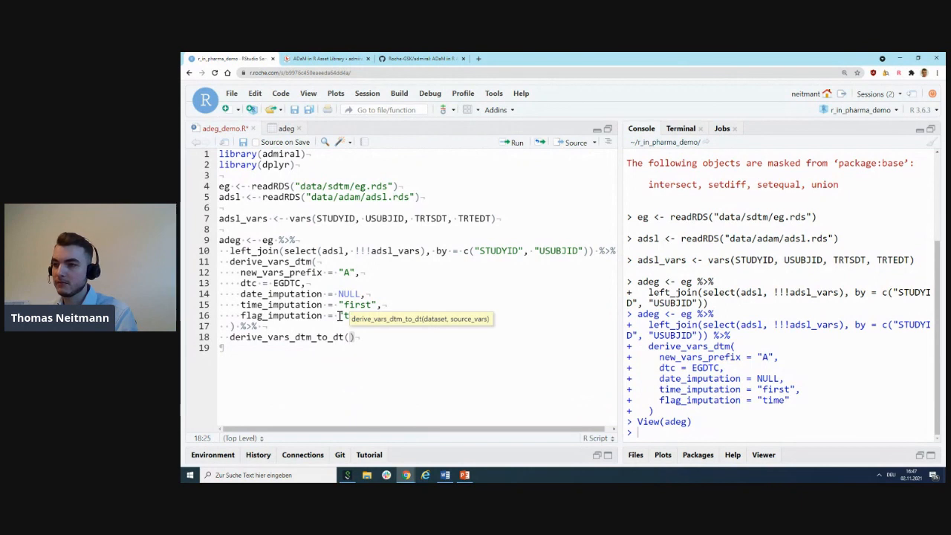
{"action": "type", "text": "vars("}
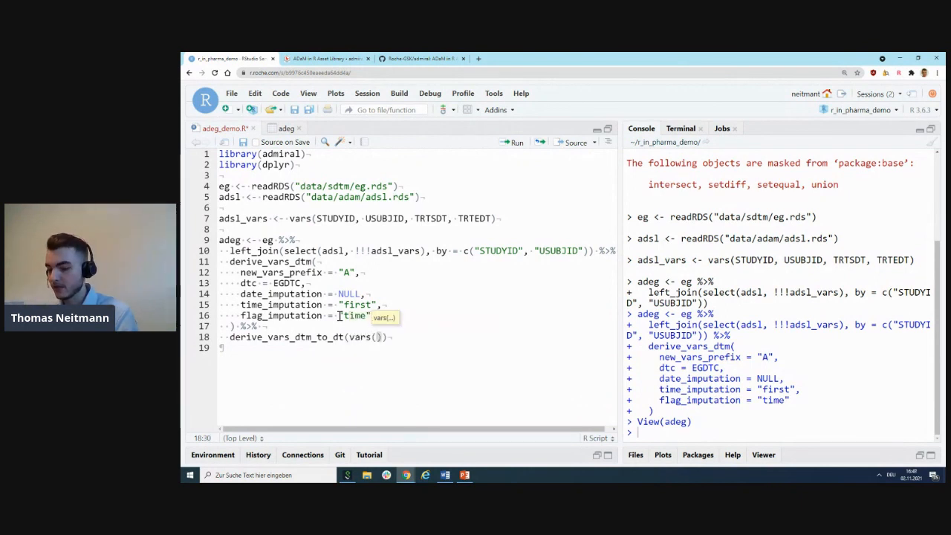
{"action": "type", "text": "ADTM"}
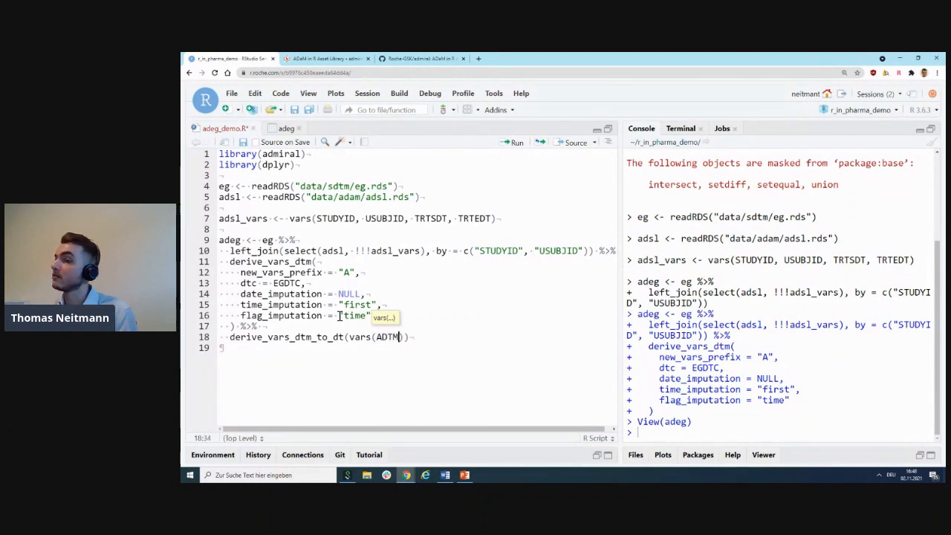
{"action": "type", "text": ","}
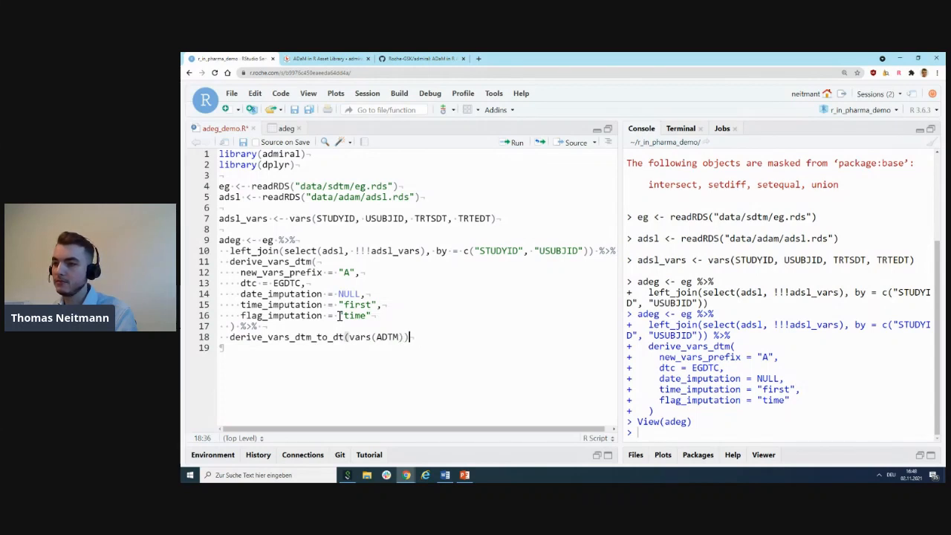
{"action": "type", "text": "%>%"}
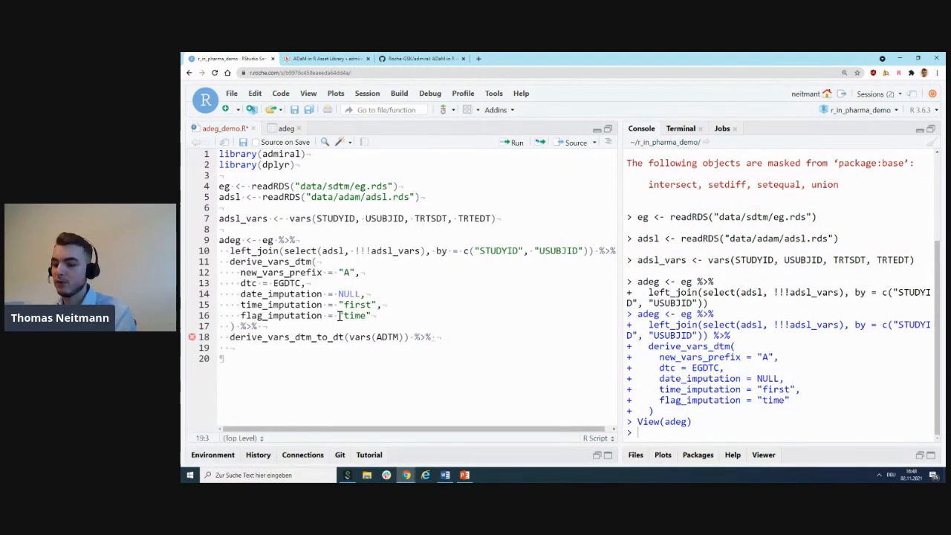
{"action": "type", "text": "derive_var_ady("}
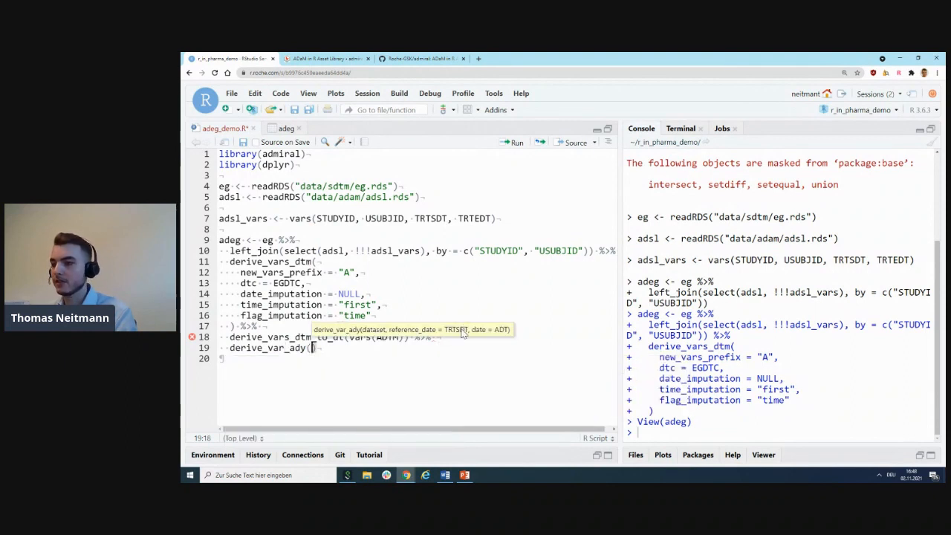
{"action": "mouse_move", "coordinate": [499, 335]}
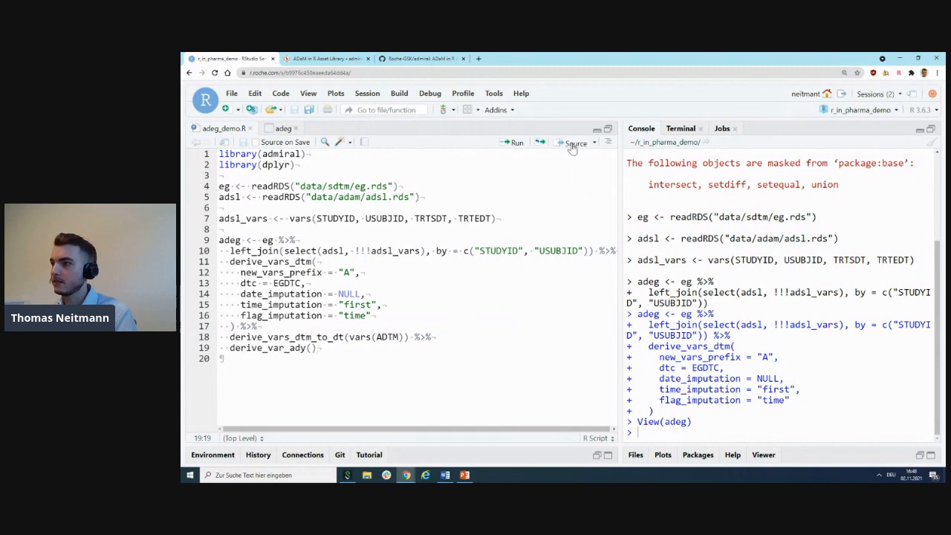
Step: Source the extended script to rebuild adeg with ADT and ADY columns
{"action": "left_click", "coordinate": [576, 143]}
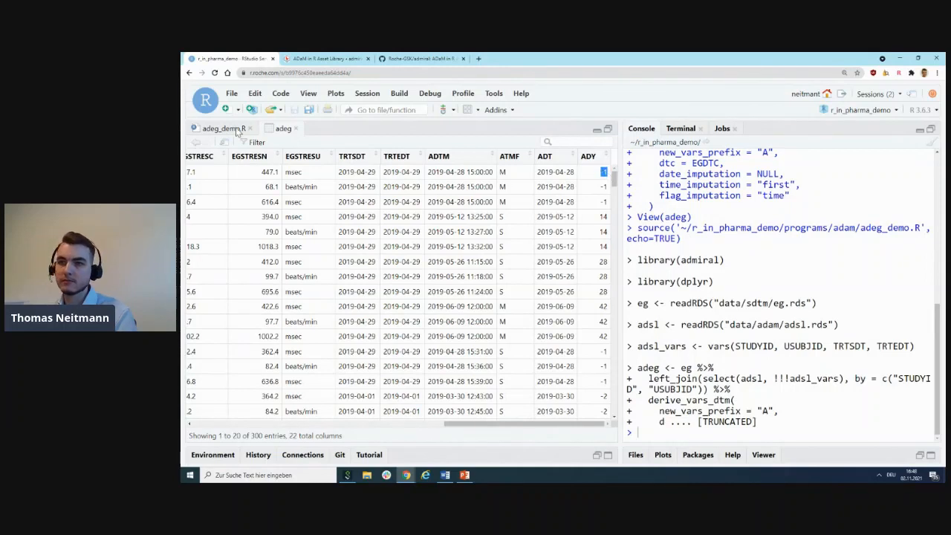
Step: Append %>% and a derive_param_qtc() line, then start the ?derive_param_qtc help lookup
{"action": "left_click", "coordinate": [223, 128]}
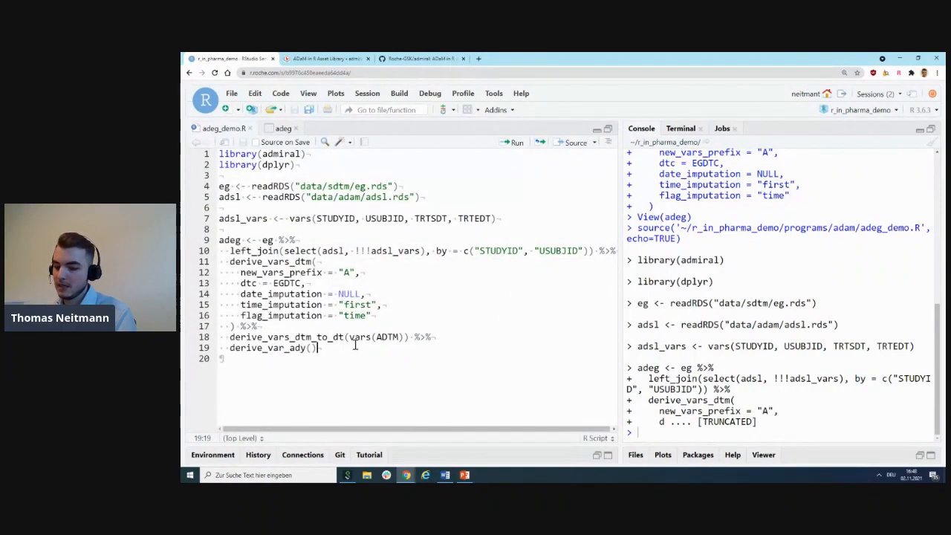
{"action": "type", "text": "%>%"}
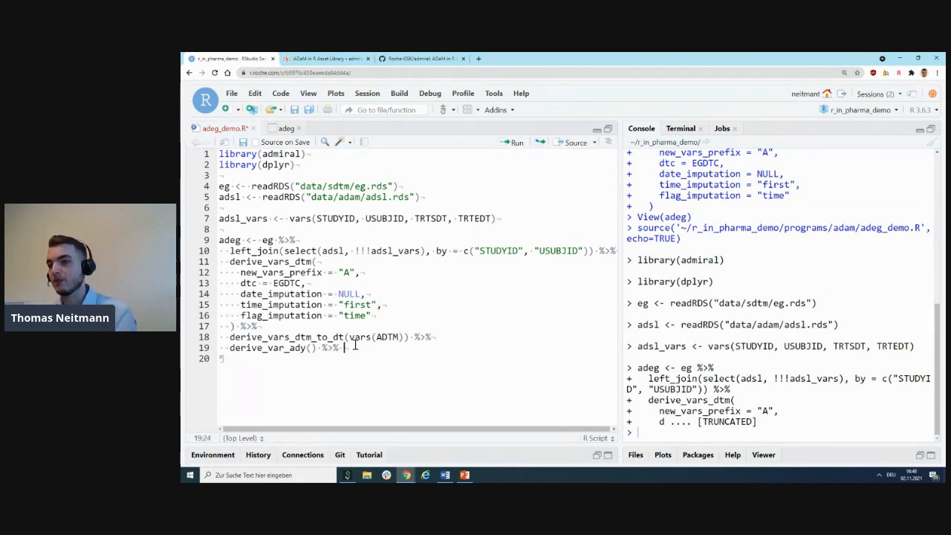
{"action": "key", "text": "enter"}
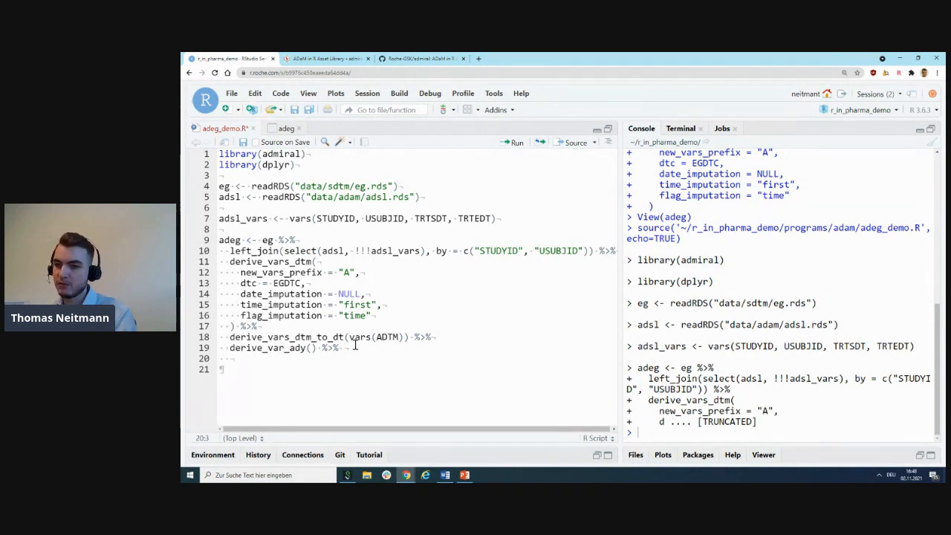
{"action": "type", "text": "derive_param("}
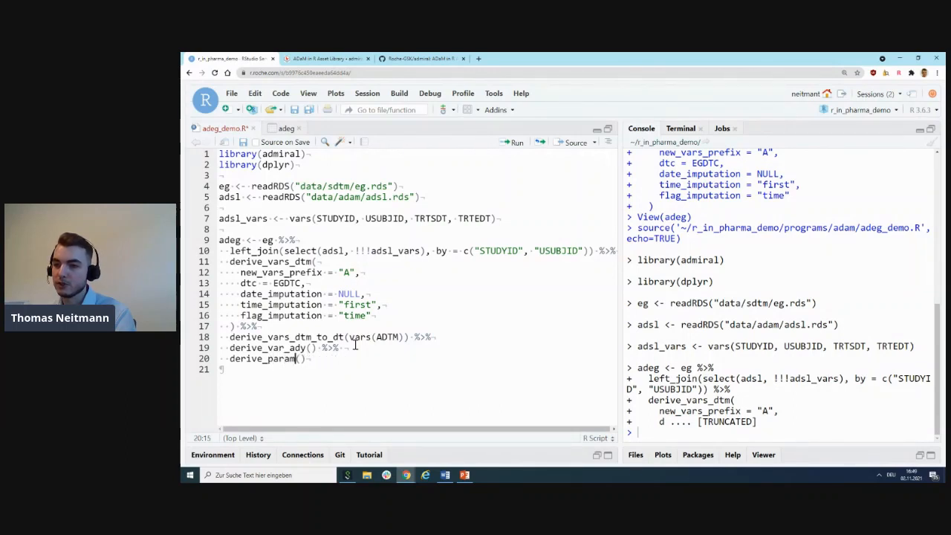
{"action": "type", "text": "_qtc"}
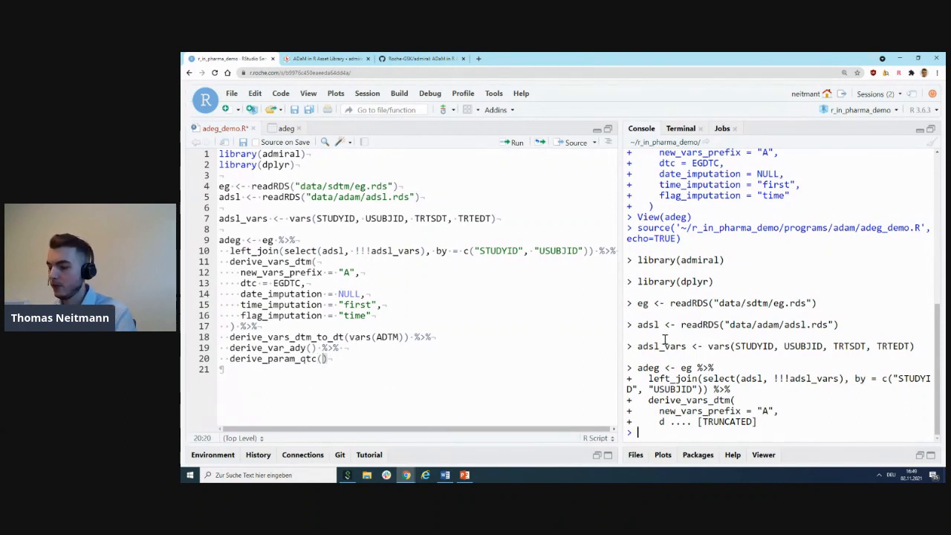
{"action": "type", "text": "?derive"}
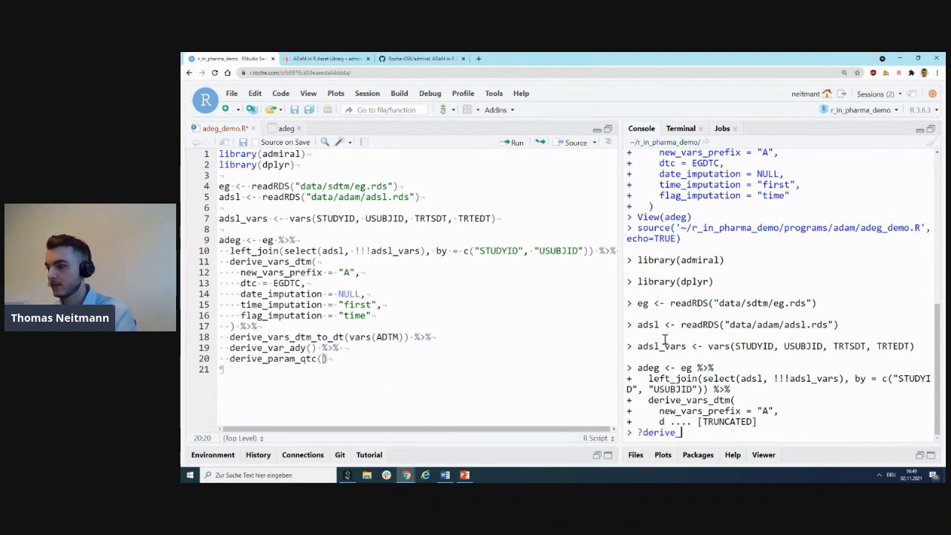
Step: Give derive_param_qtc by_vars from the ADSL variables and method "Bazett"
{"action": "type", "text": "_param_qtc"}
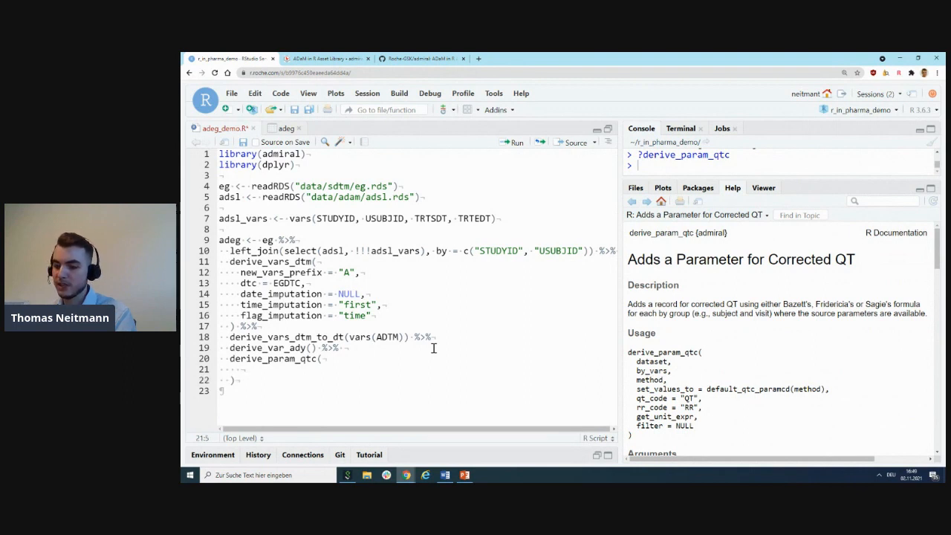
{"action": "type", "text": "by_vars ="}
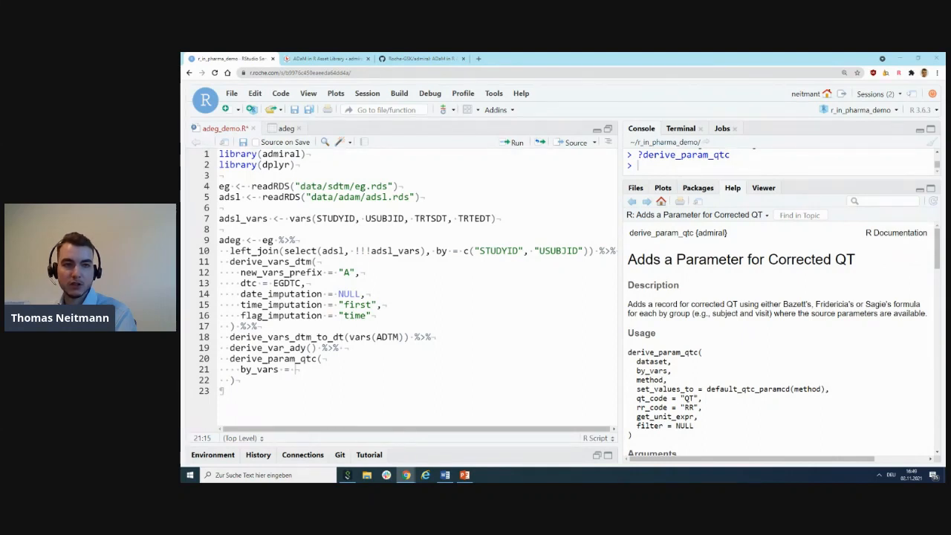
{"action": "left_click", "coordinate": [297, 369]}
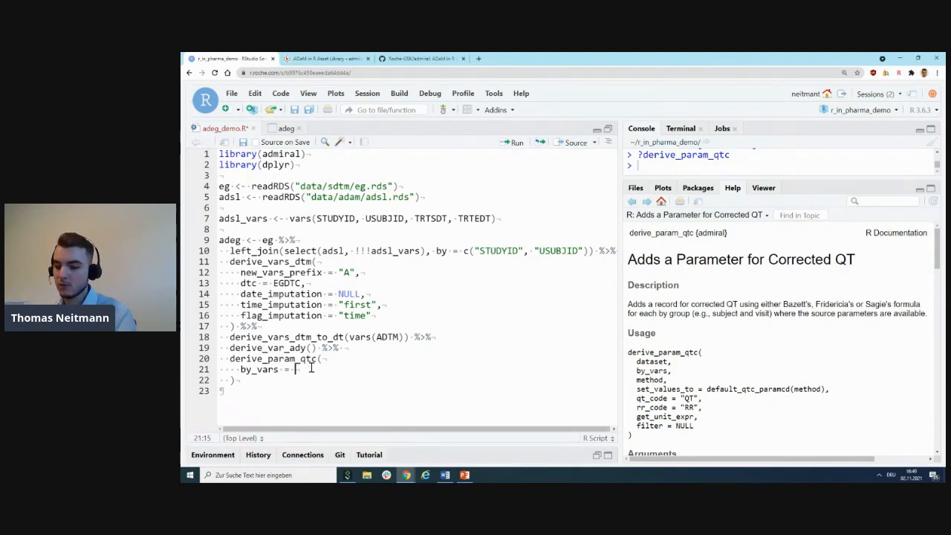
{"action": "type", "text": "vars(!"}
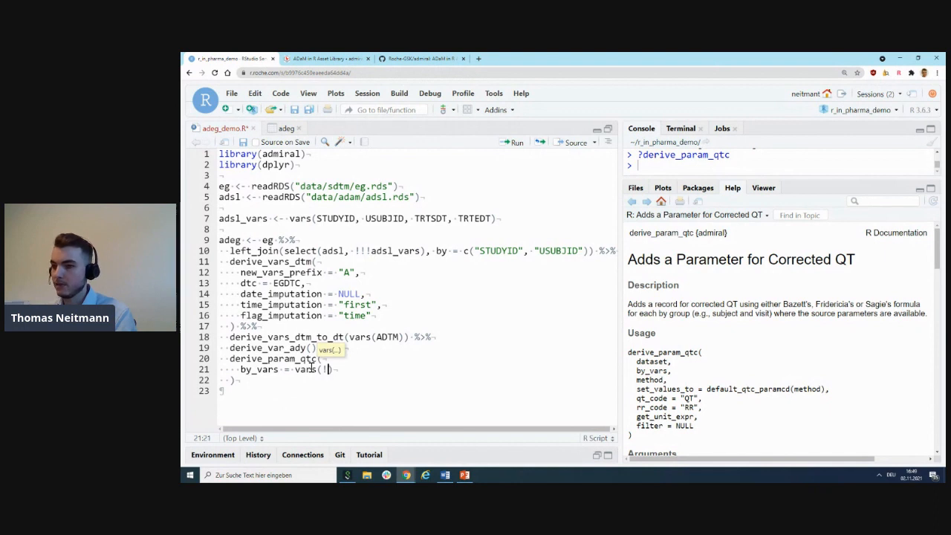
{"action": "type", "text": "adsl_vars,"}
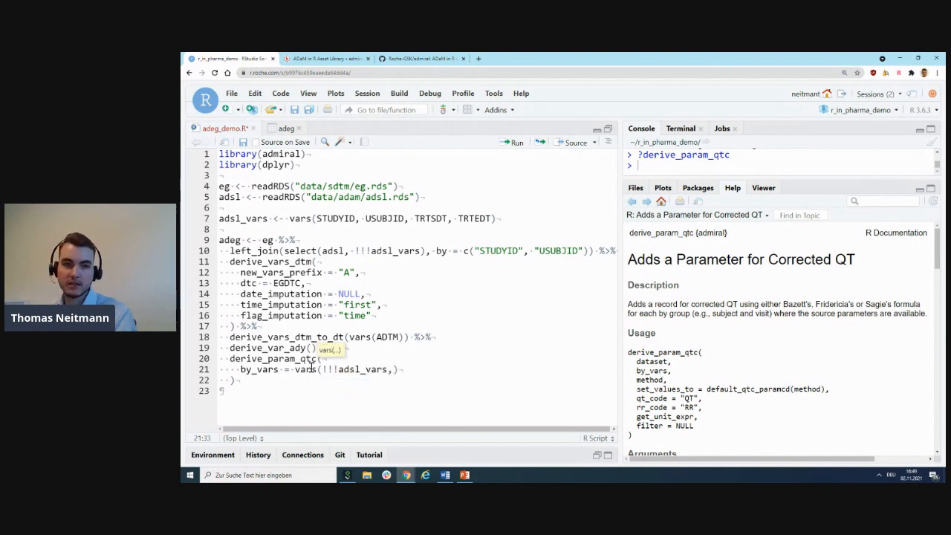
{"action": "type", "text": "VISIT, ADT"}
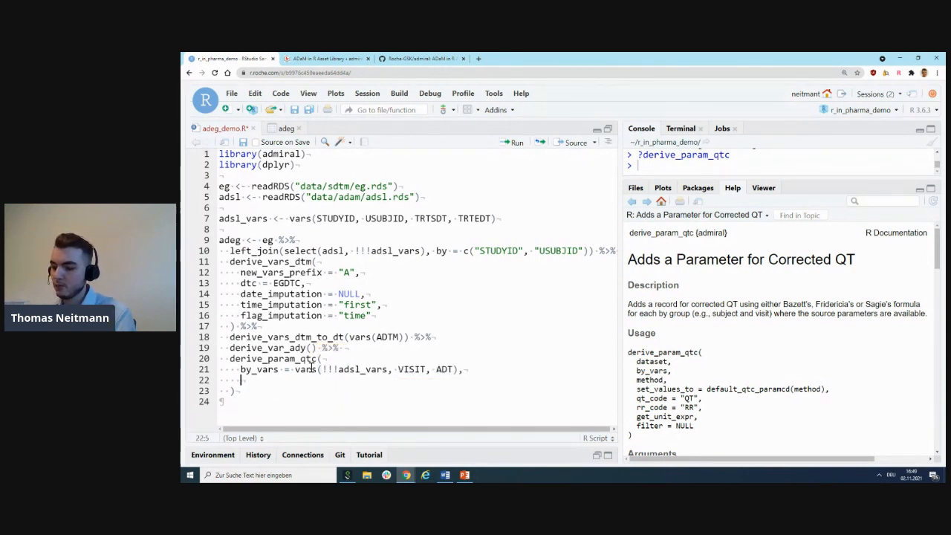
{"action": "type", "text": "methos"}
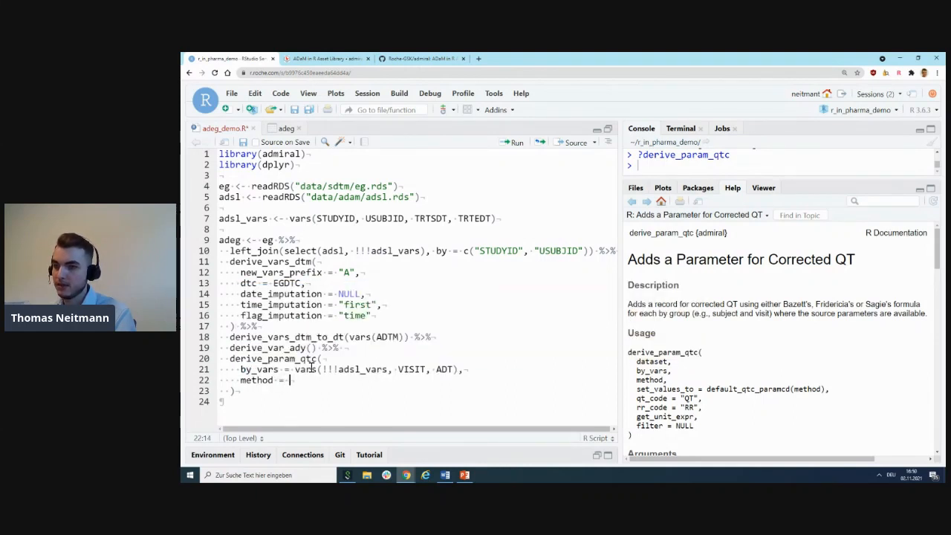
{"action": "type", "text": "\"Bazett\","}
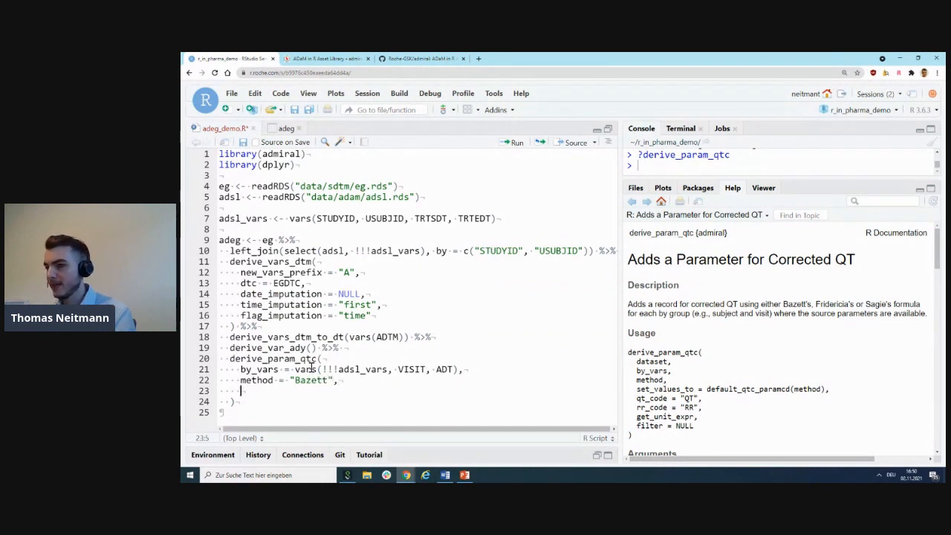
Step: Set PARAMCD "QTCB", PARAM "Corrected QT Interval (Bazett)", and get_unit_expr EGSTRESU
{"action": "type", "text": "set_values_to = v"}
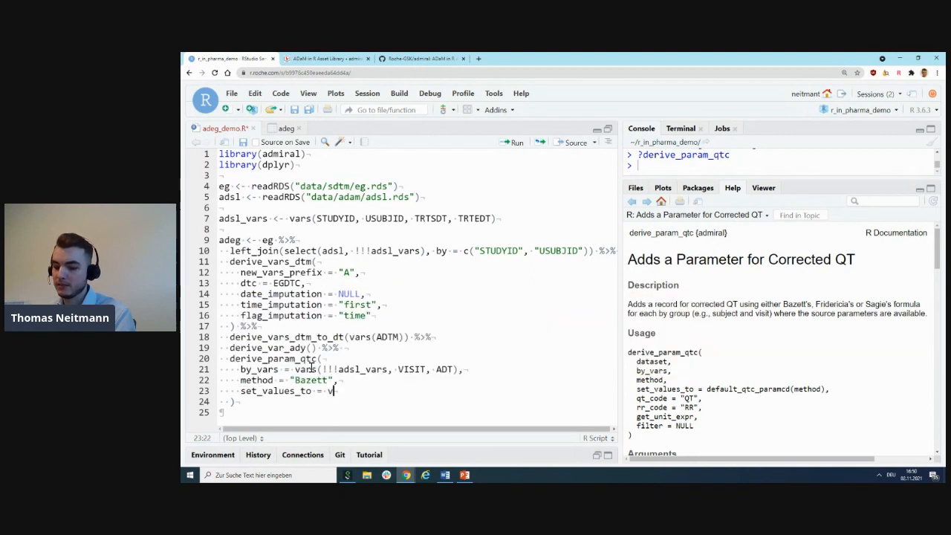
{"action": "type", "text": "ars("}
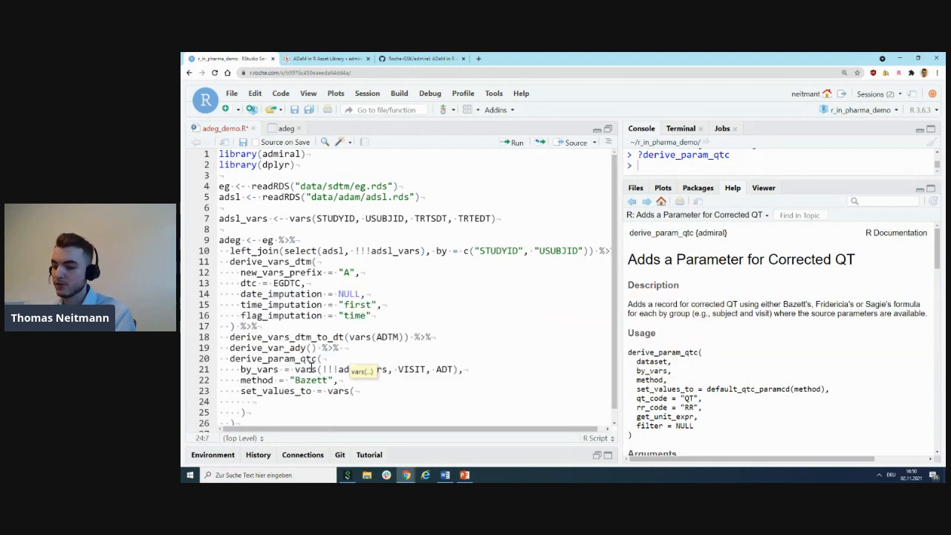
{"action": "type", "text": "PARAMCD = \""}
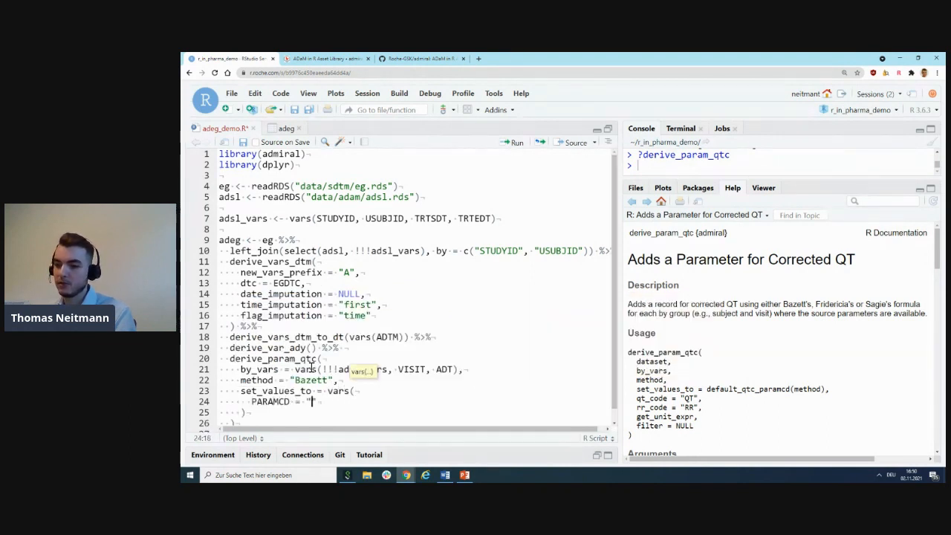
{"action": "type", "text": "QTCB\","}
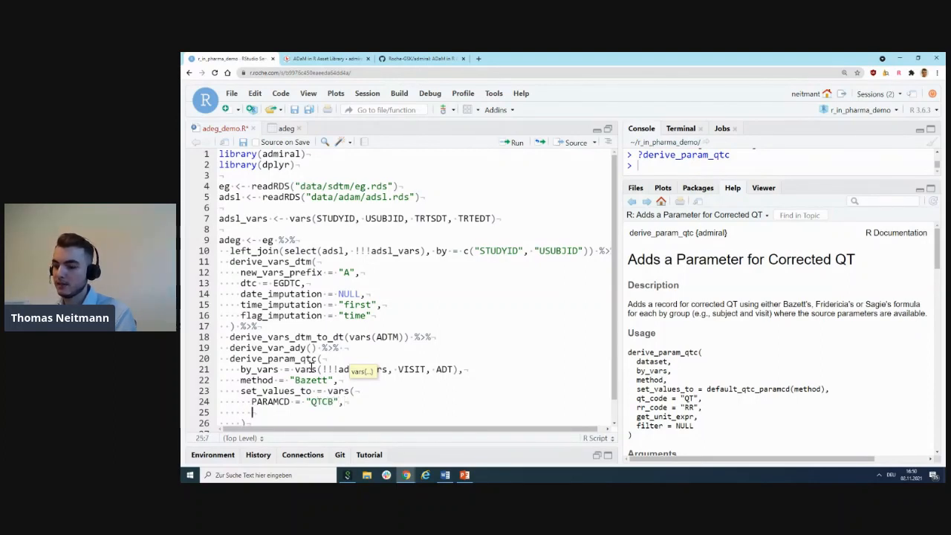
{"action": "type", "text": "PARAM = \"Corrected QT\""}
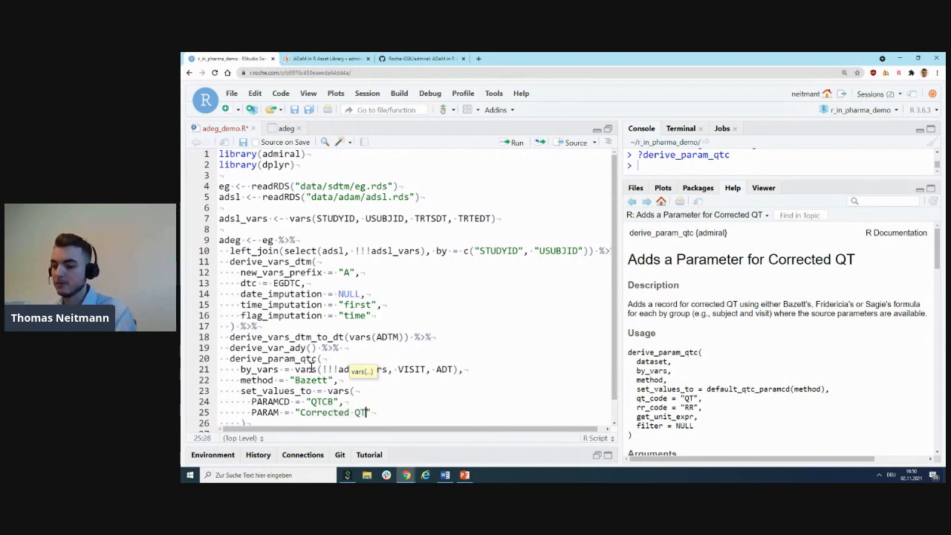
{"action": "type", "text": "Interval ("}
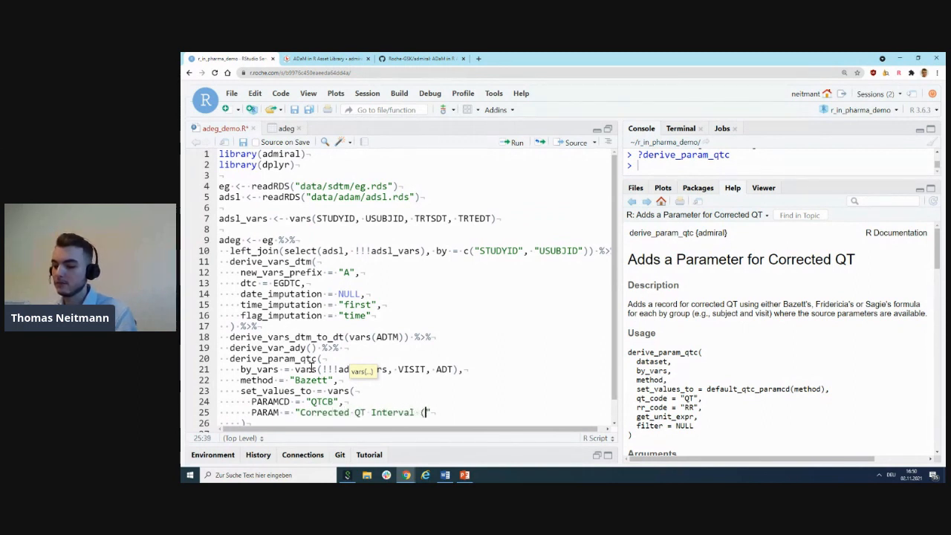
{"action": "type", "text": "(Bazett)"}
{"action": "left_click", "coordinate": [415, 422]}
{"action": "type", "text": ","}
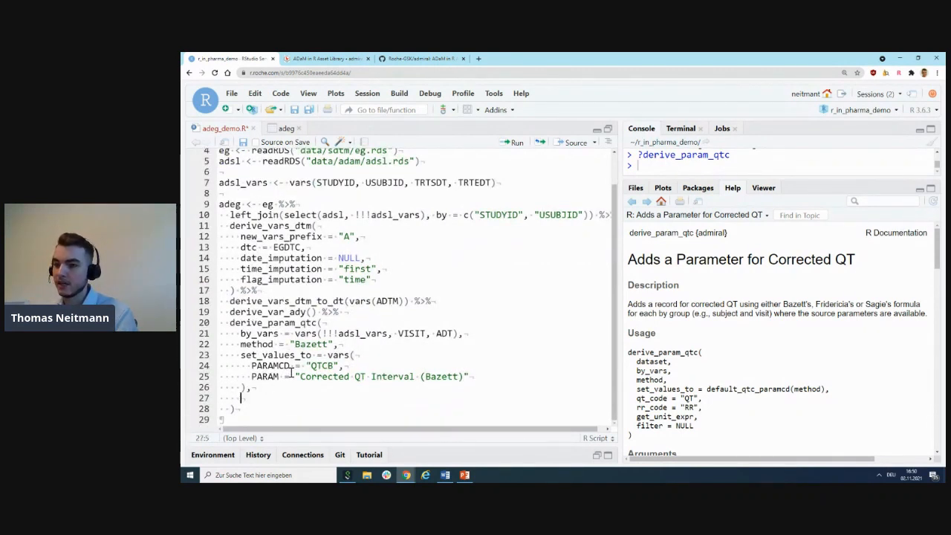
{"action": "type", "text": "get_unit_expr = EGS"}
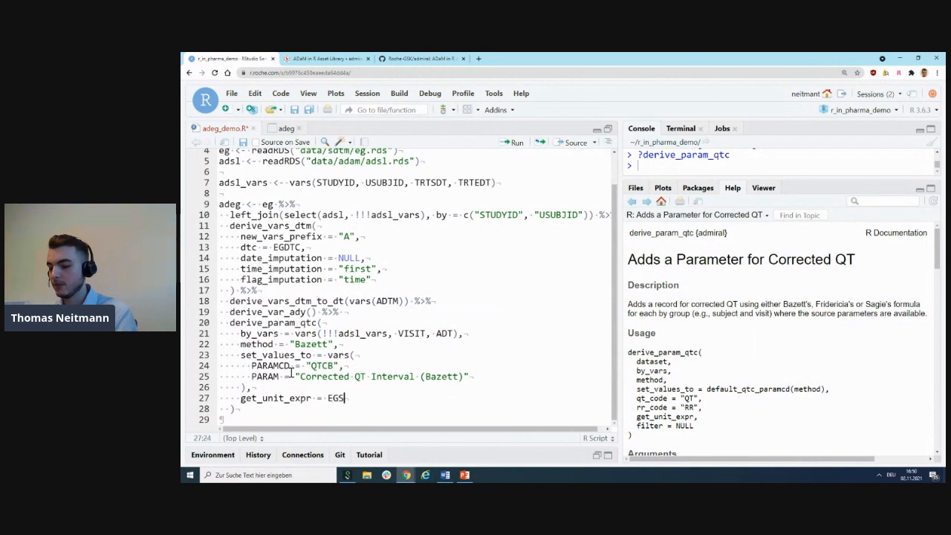
{"action": "type", "text": "TRESU"}
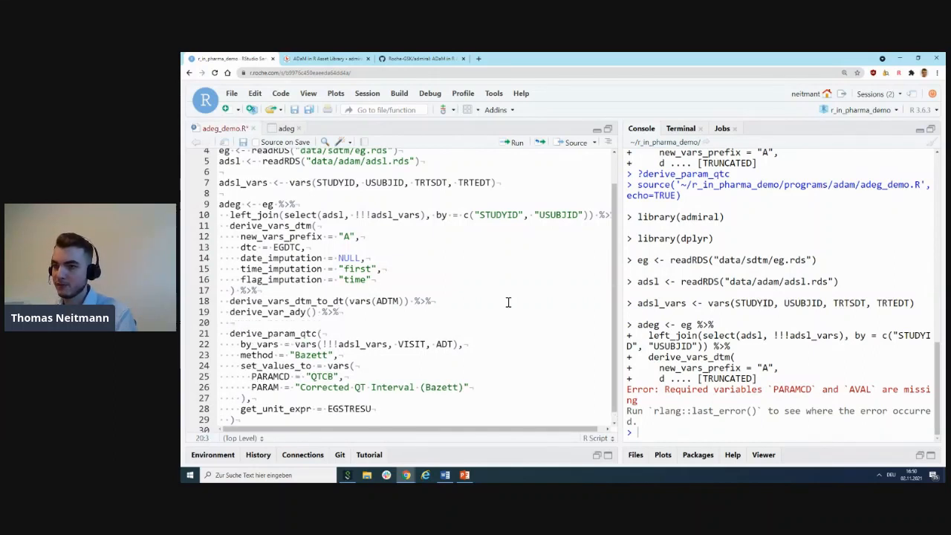
Step: Insert mutate(AVAL = EGSTRESN, AVALC = EGSTRESC, PARAMCD = EGTESTCD) before derive_param_qtc
{"action": "type", "text": "mutate("}
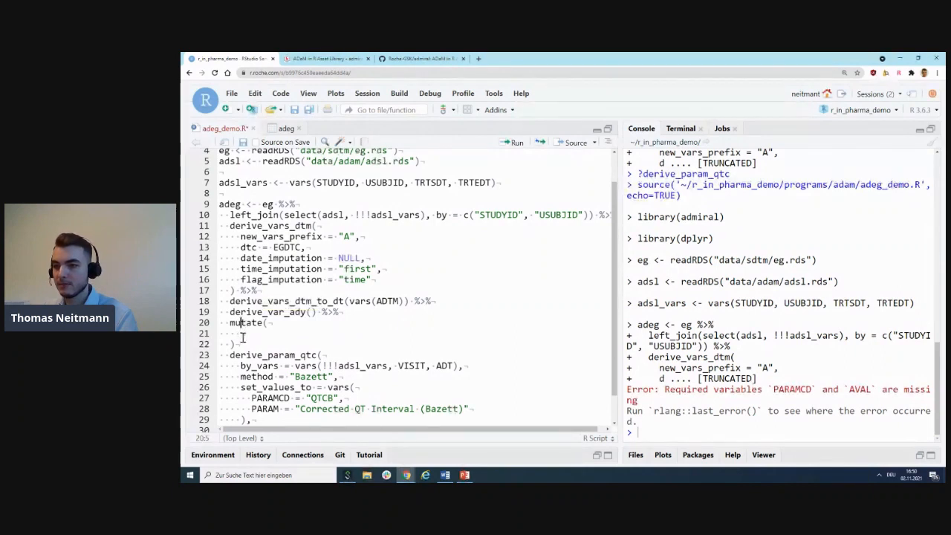
{"action": "type", "text": "AVAL = EGSTRESN,"}
{"action": "type", "text": "AVALC = EGSTRESC,"}
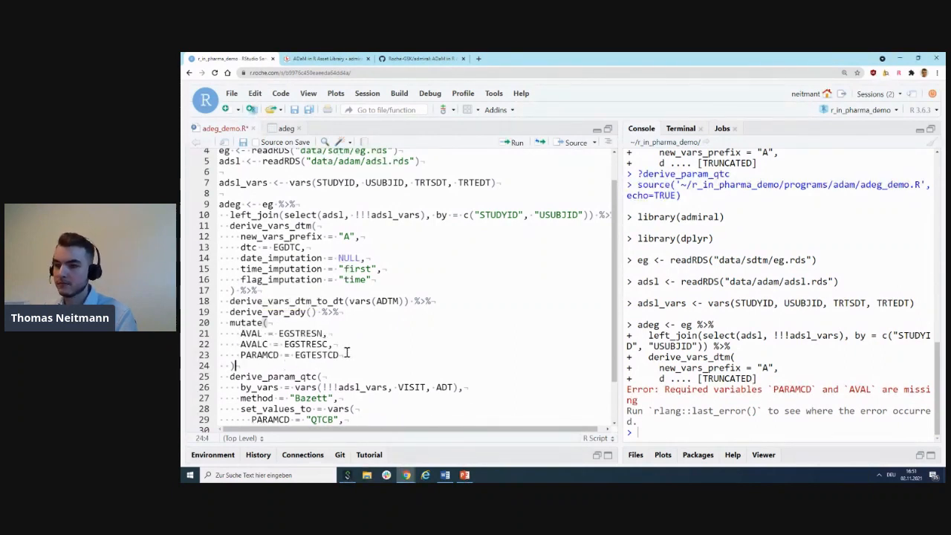
{"action": "scroll", "scroll_direction": "down", "scroll_amount": 3}
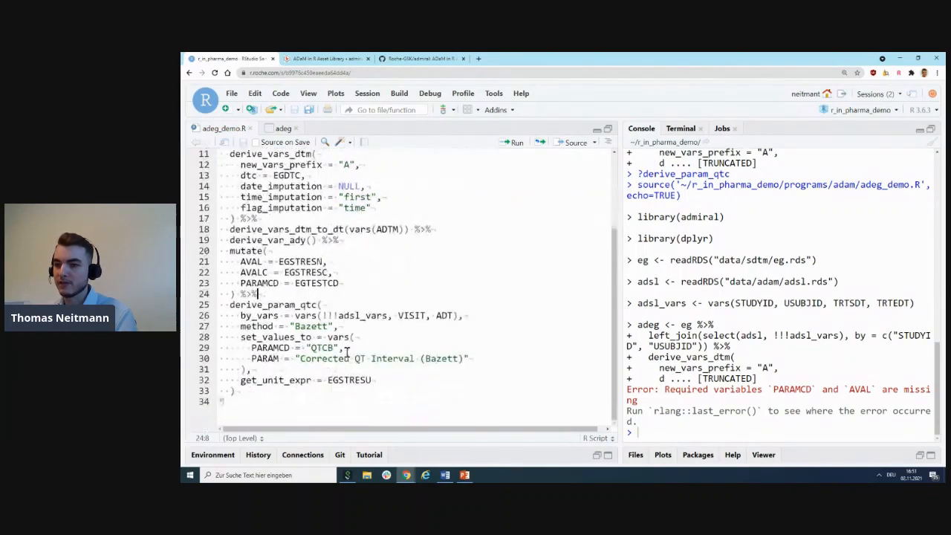
{"action": "double_click", "coordinate": [259, 283]}
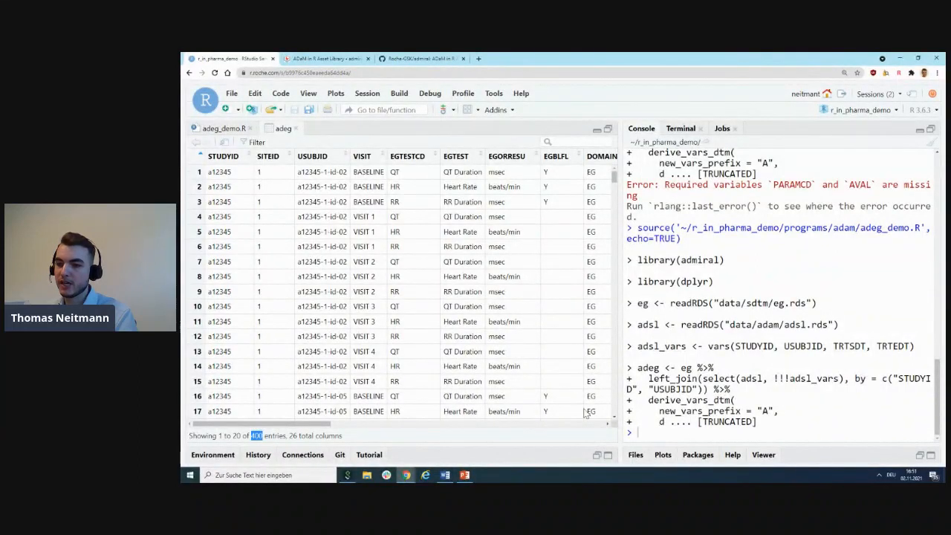
Step: Run nrow(eg) in the console to compare its 300 rows with adeg's 400
{"action": "type", "text": "n"}
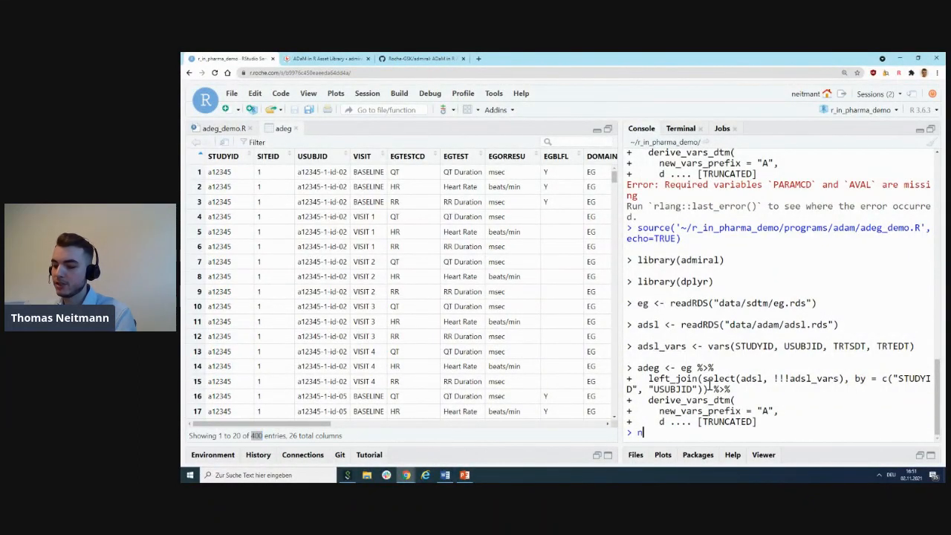
{"action": "type", "text": "row(eg)"}
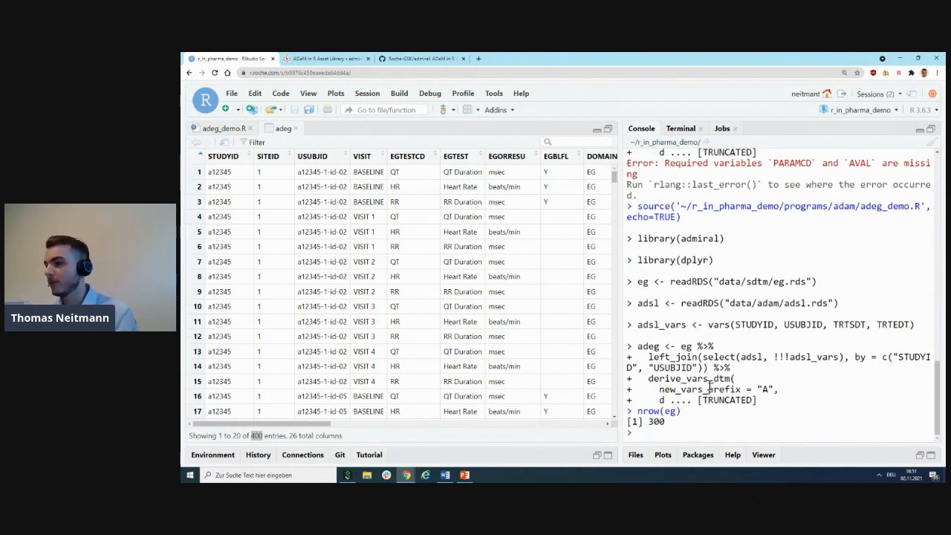
{"action": "mouse_move", "coordinate": [618, 175]}
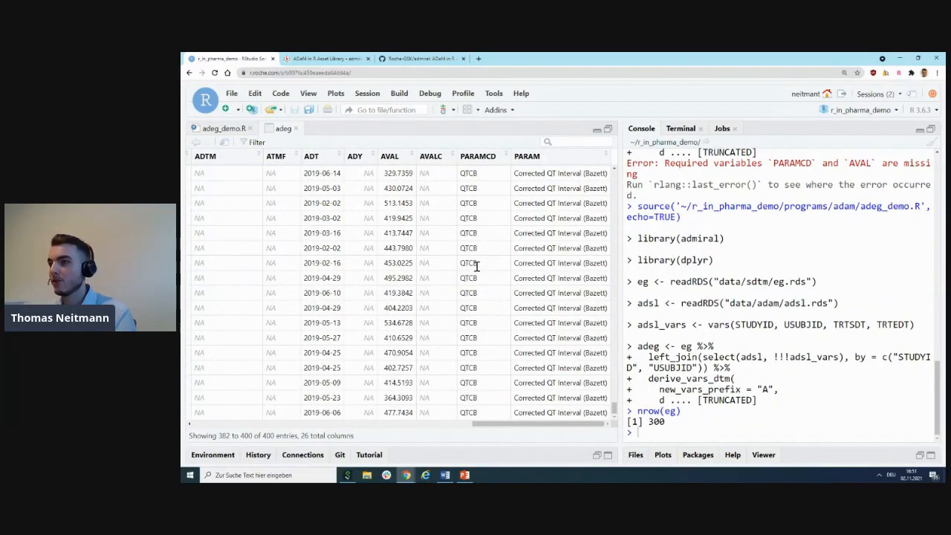
{"action": "mouse_move", "coordinate": [400, 188]}
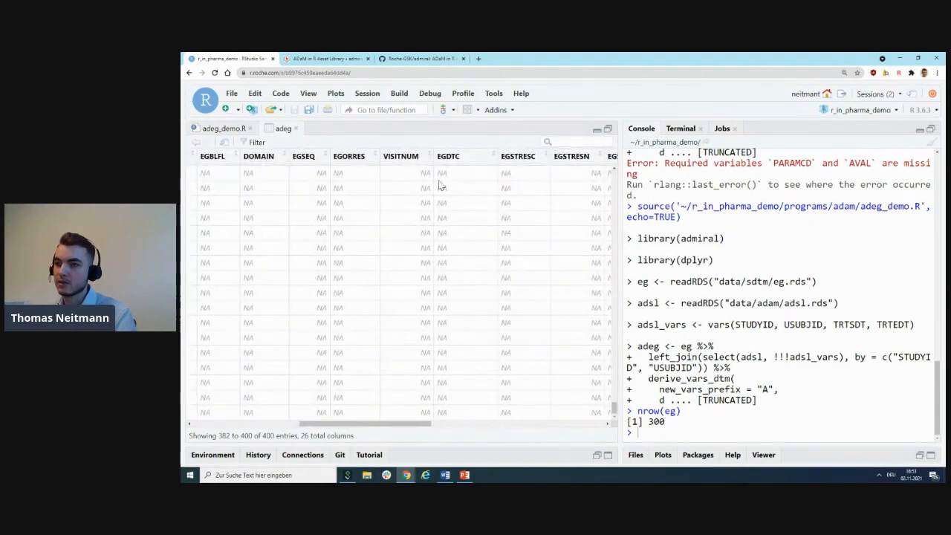
{"action": "mouse_move", "coordinate": [423, 173]}
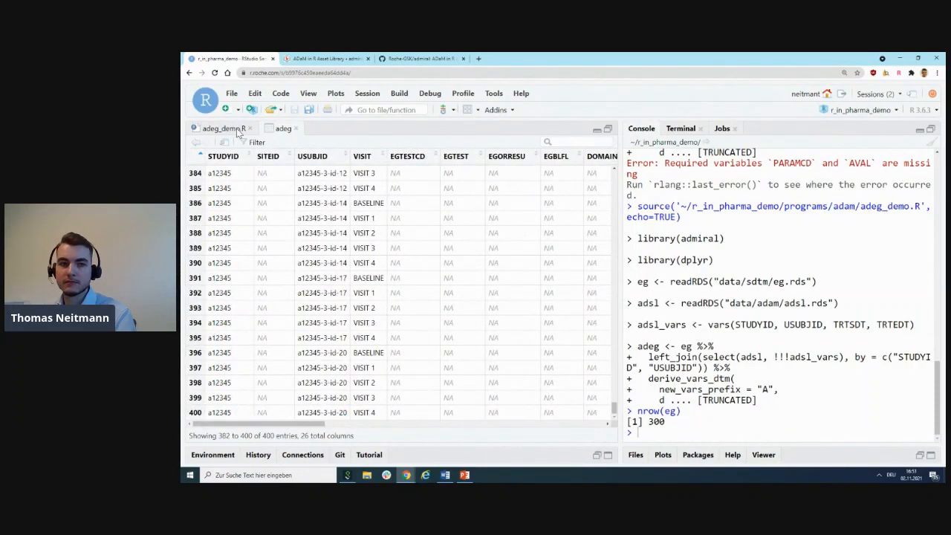
Step: Add derive_extreme_flag for ABLFL (last record, ADT <= TRTSDT), then derive_var_base, derive_var_chg and derive_var_pchg
{"action": "left_click", "coordinate": [222, 128]}
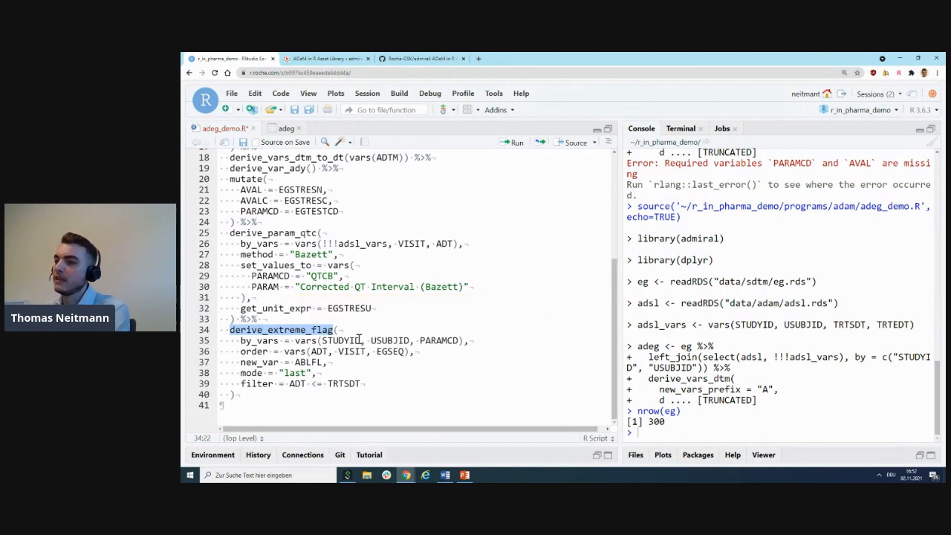
{"action": "left_click", "coordinate": [386, 341]}
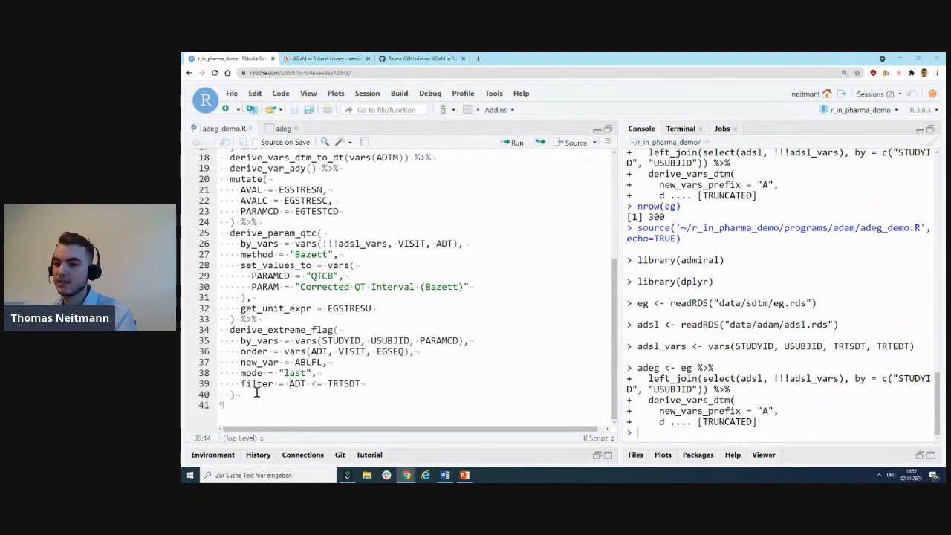
{"action": "type", "text": "%>%"}
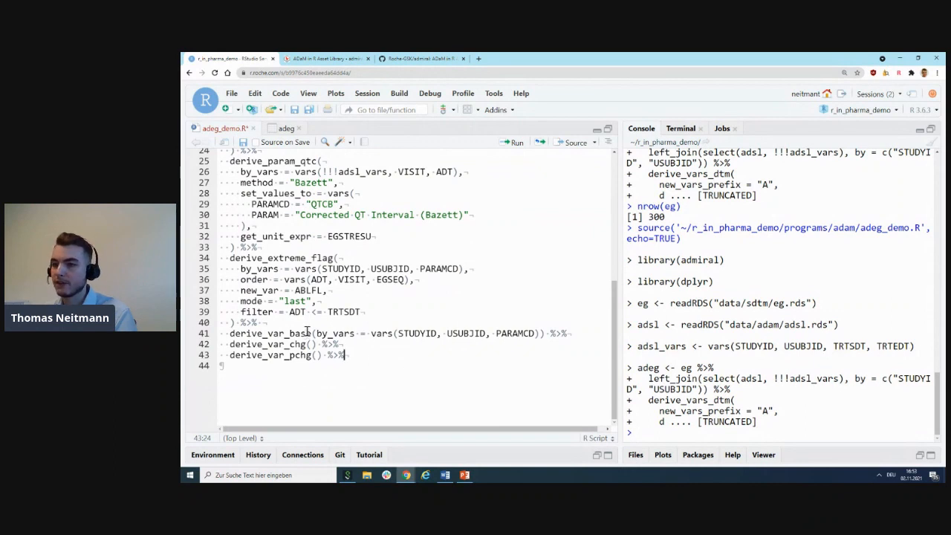
{"action": "double_click", "coordinate": [270, 344]}
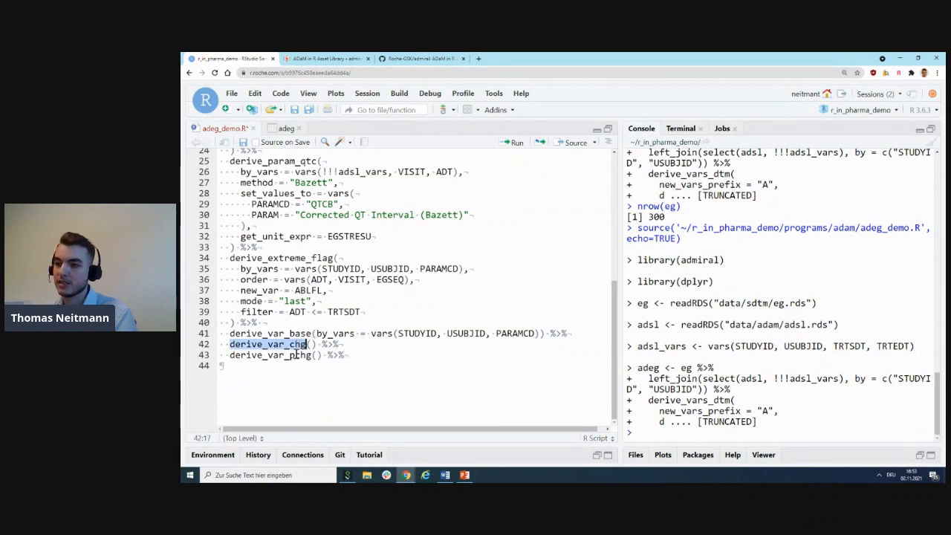
{"action": "left_click", "coordinate": [343, 354]}
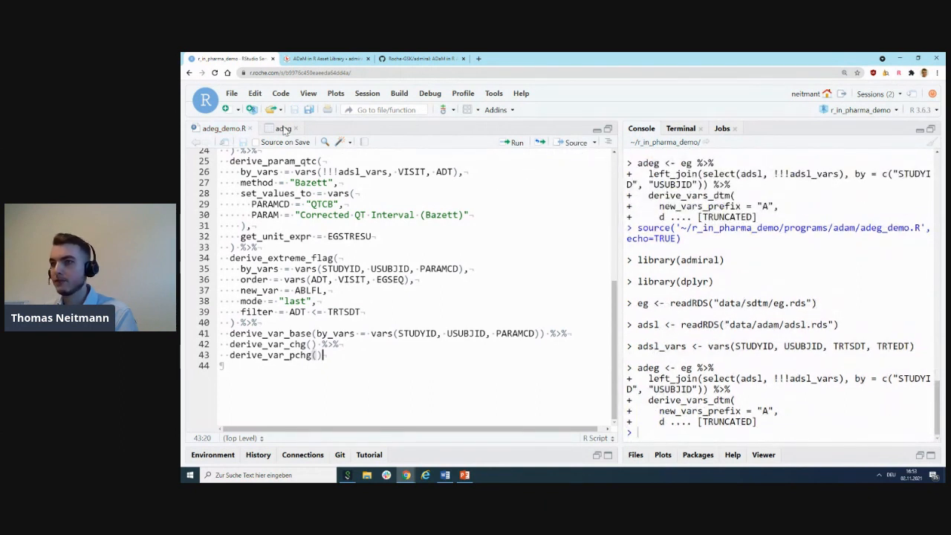
Step: Switch to the rerun adeg data viewer to check the ABLFL, BASE, CHG and PCHG values
{"action": "left_click", "coordinate": [282, 128]}
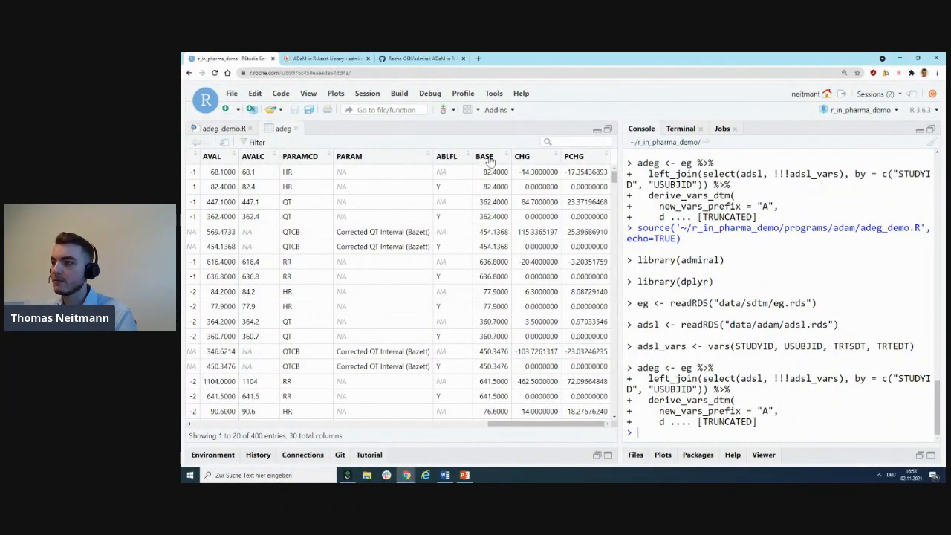
{"action": "mouse_move", "coordinate": [423, 194]}
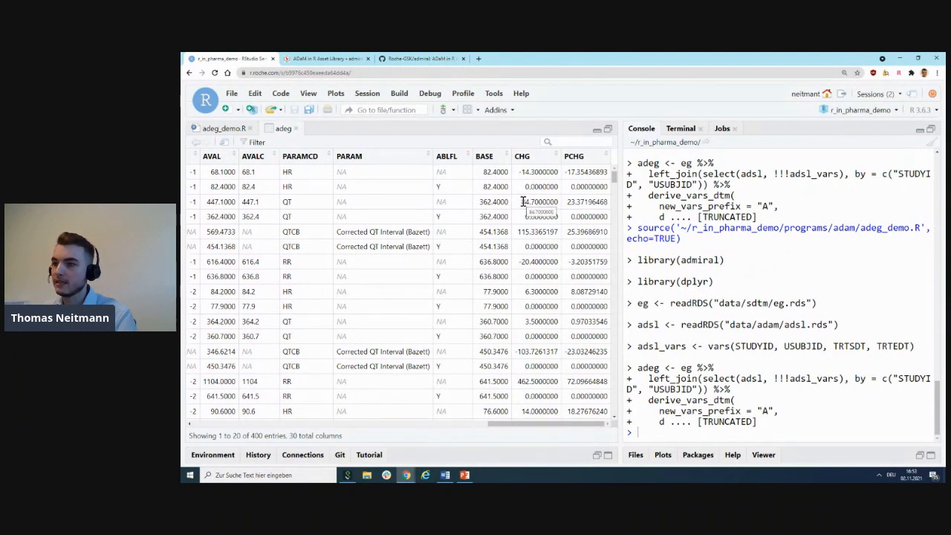
{"action": "mouse_move", "coordinate": [421, 219]}
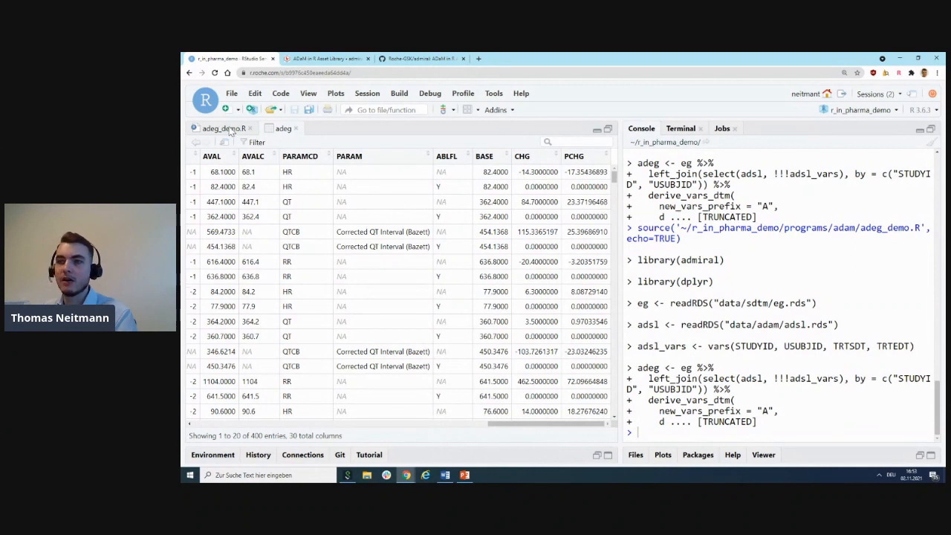
Step: Pipe adeg into arrange(STUDYID, USUBJID, PARAMCD, VISIT) and saveRDS it to data/adeg.rds
{"action": "left_click", "coordinate": [223, 128]}
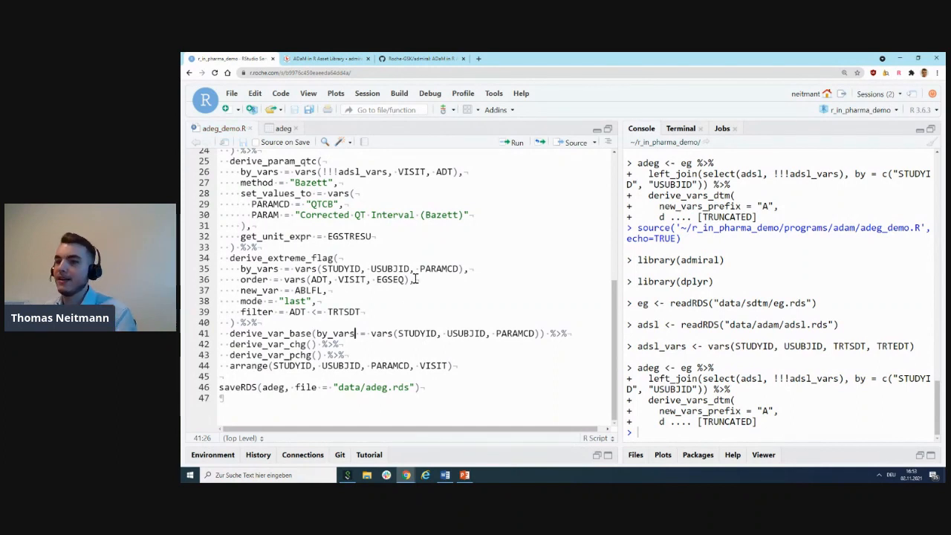
{"action": "mouse_move", "coordinate": [428, 288]}
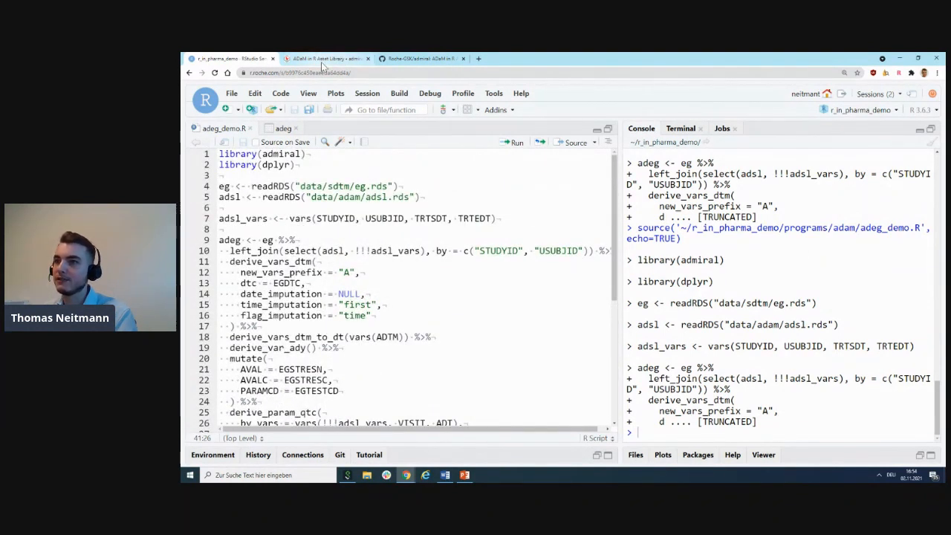
Step: Browse the admiral Reference page's Derivations functions, such as derive_baseline and derive_var_chg
{"action": "left_click", "coordinate": [327, 58]}
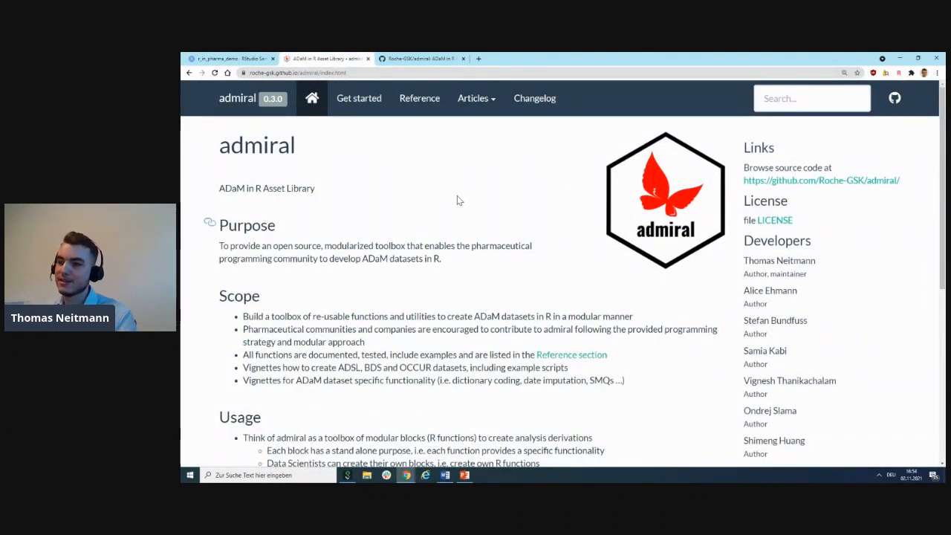
{"action": "mouse_move", "coordinate": [510, 199]}
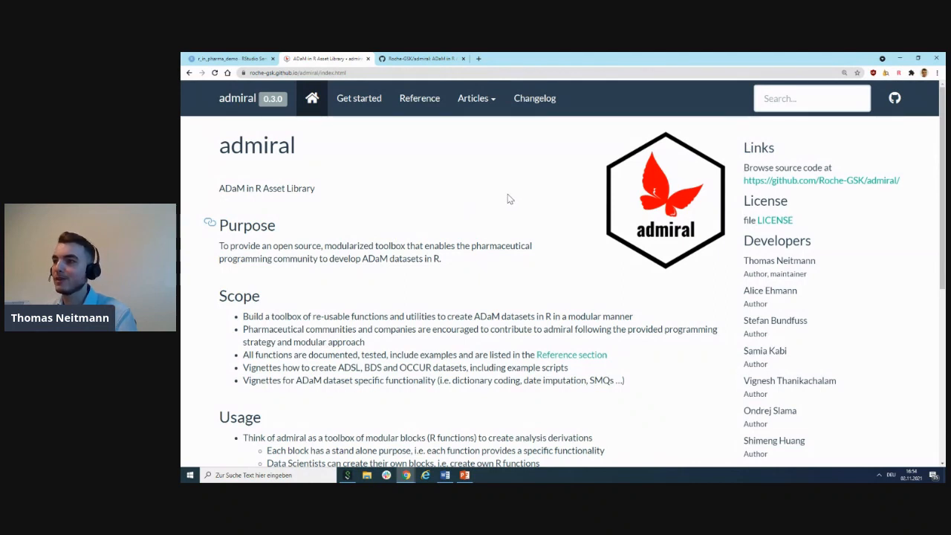
{"action": "mouse_move", "coordinate": [419, 97]}
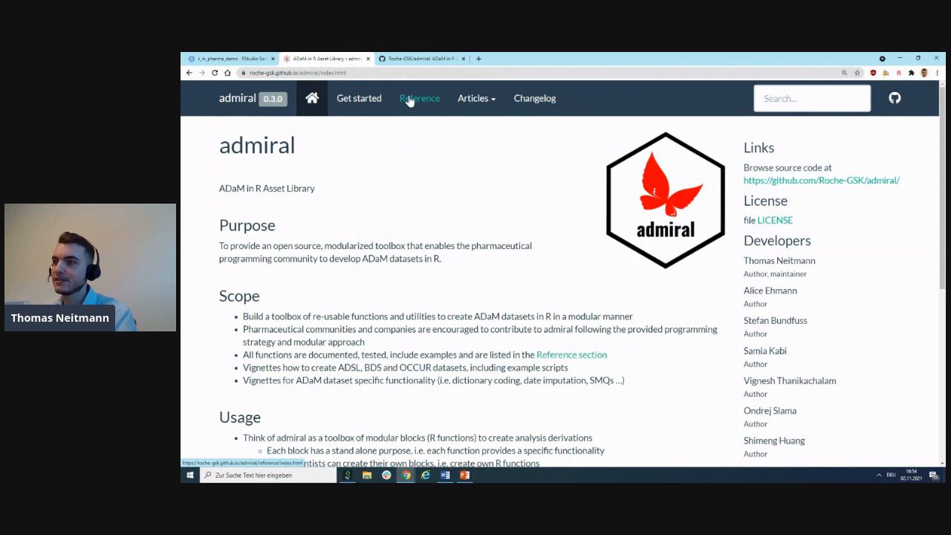
{"action": "left_click", "coordinate": [419, 98]}
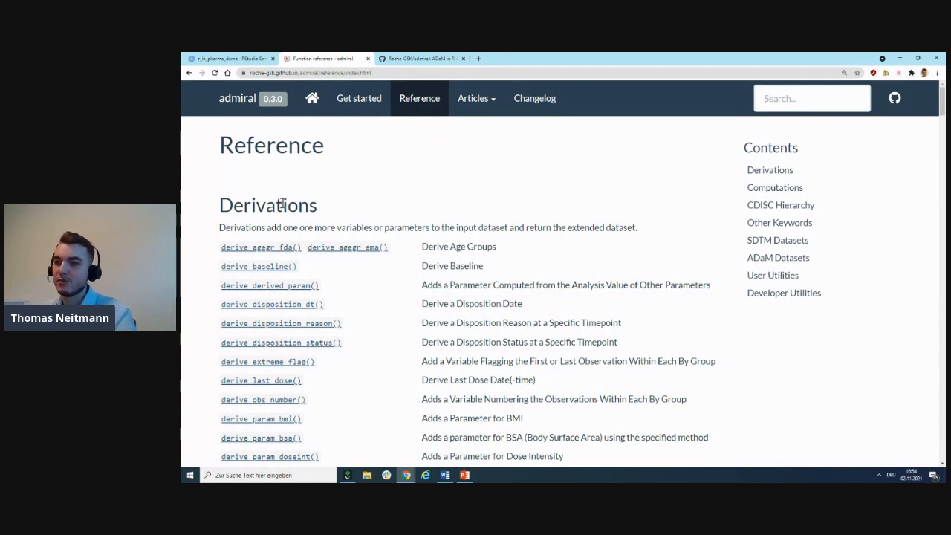
{"action": "double_click", "coordinate": [267, 205]}
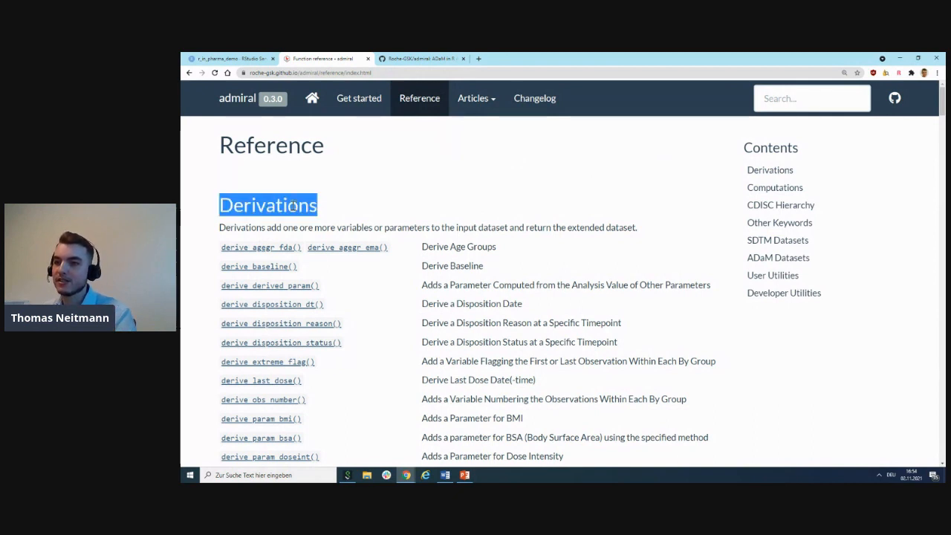
{"action": "scroll", "scroll_direction": "down", "scroll_amount": 3}
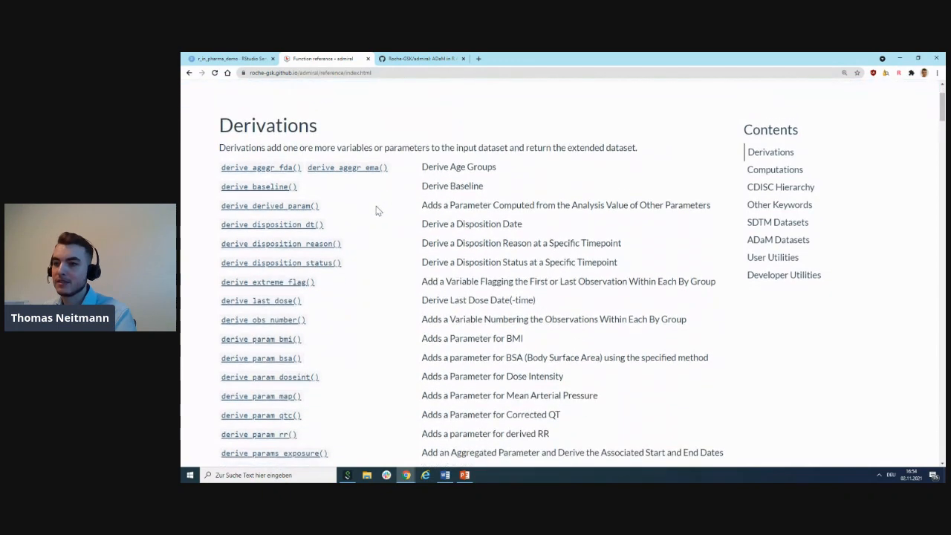
{"action": "scroll", "scroll_direction": "down", "scroll_amount": 3}
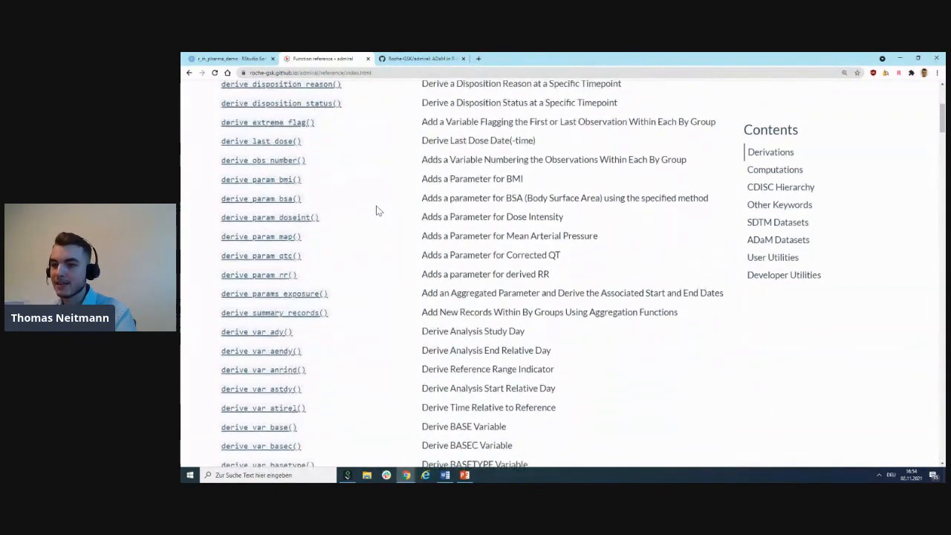
{"action": "scroll", "scroll_direction": "down", "scroll_amount": 3}
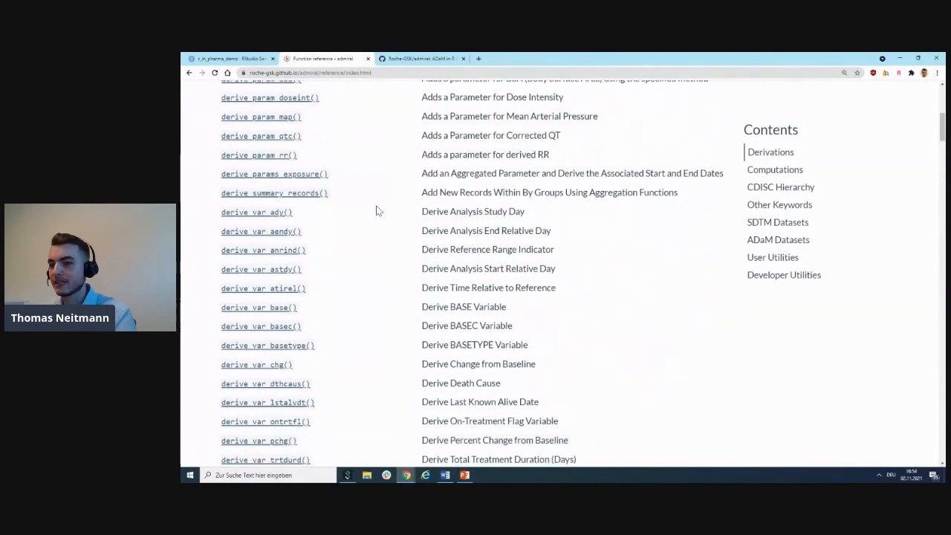
{"action": "scroll", "scroll_direction": "down", "scroll_amount": 3}
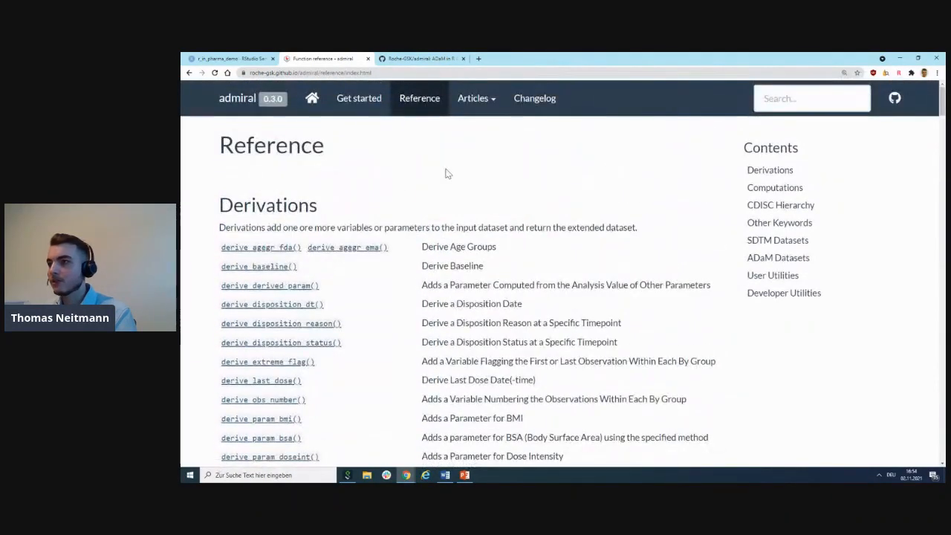
{"action": "mouse_move", "coordinate": [473, 98]}
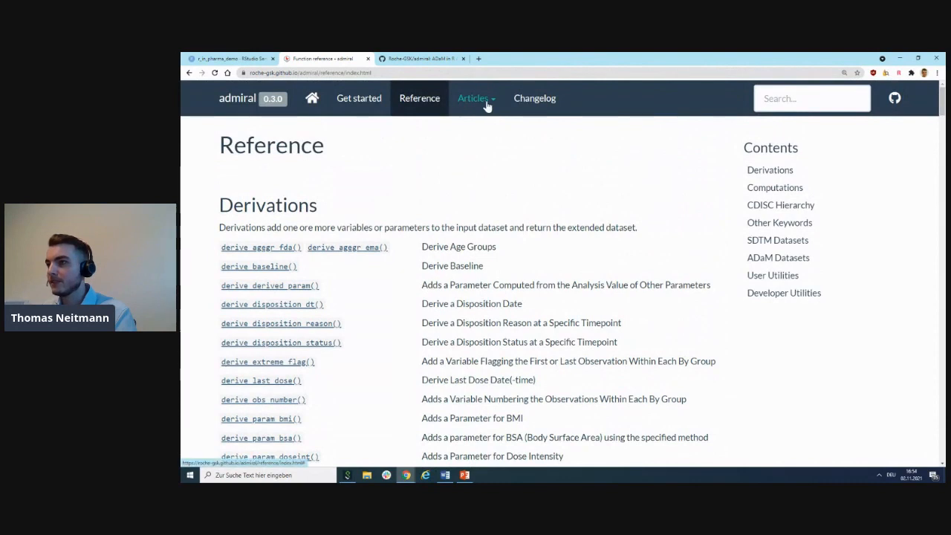
Step: Expand the admiral Articles menu listing user guides like Creating ADSL and developer guides
{"action": "left_click", "coordinate": [474, 98]}
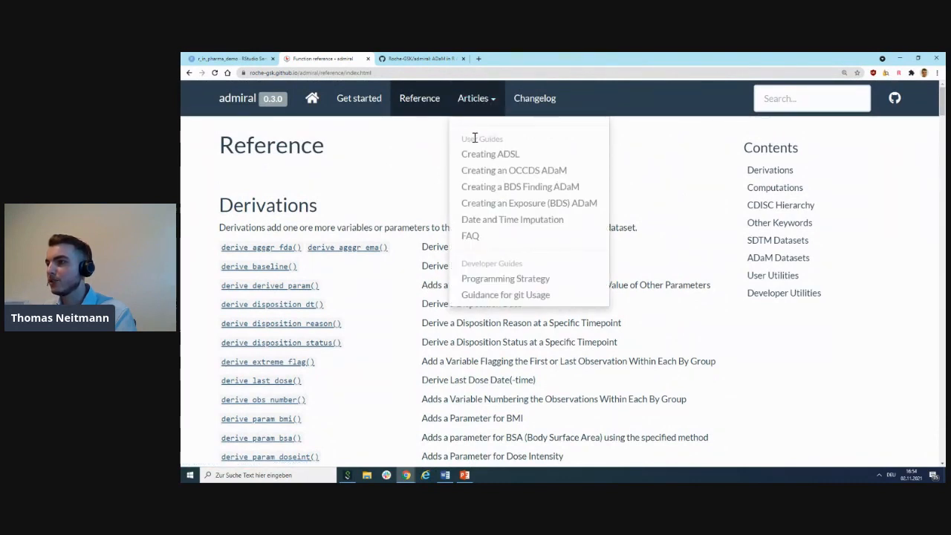
{"action": "mouse_move", "coordinate": [504, 256]}
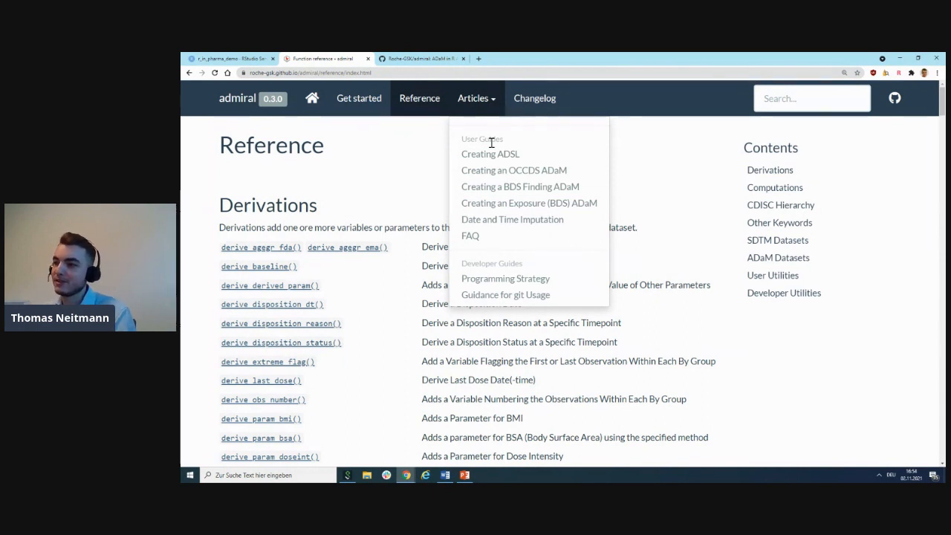
{"action": "mouse_move", "coordinate": [512, 264]}
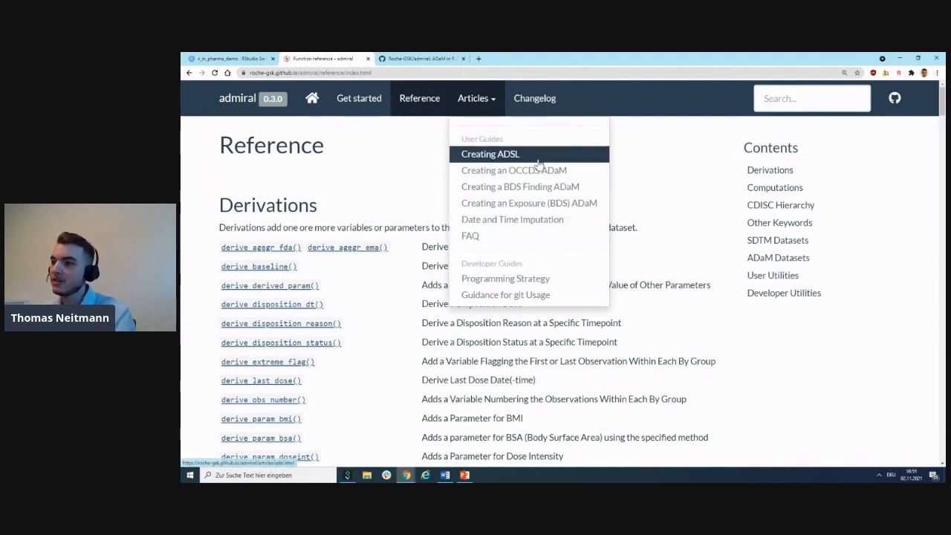
{"action": "mouse_move", "coordinate": [551, 155]}
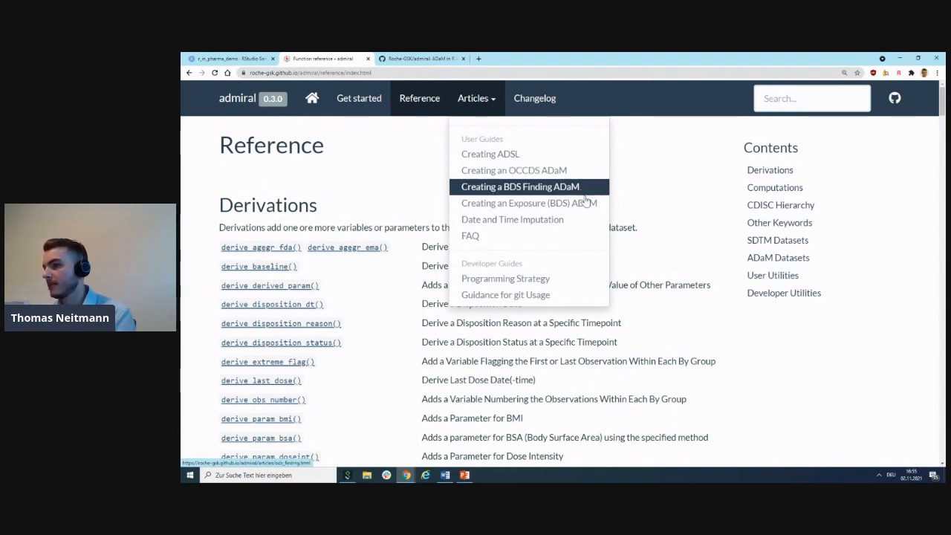
{"action": "mouse_move", "coordinate": [528, 203]}
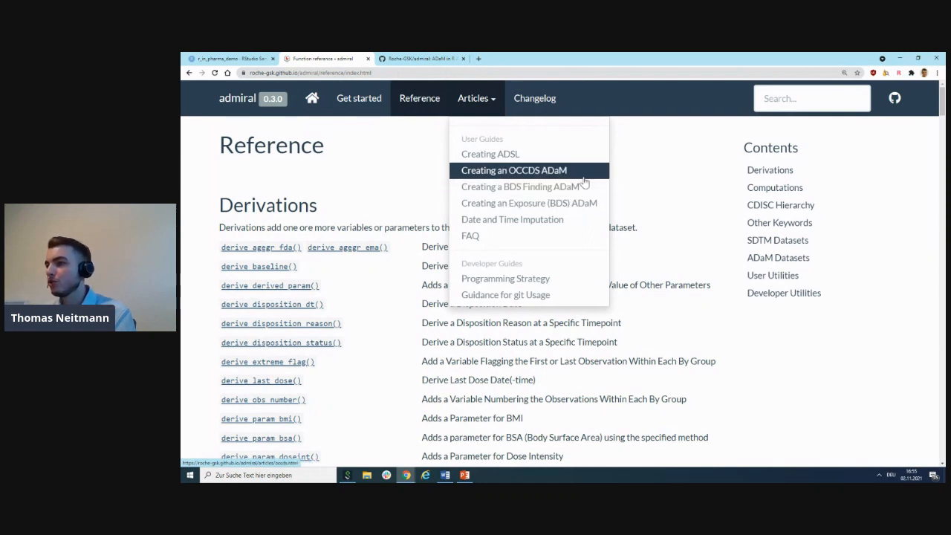
Step: Open the 'Creating an OCCDS ADaM' article and scroll toward its Read in Data section
{"action": "left_click", "coordinate": [513, 170]}
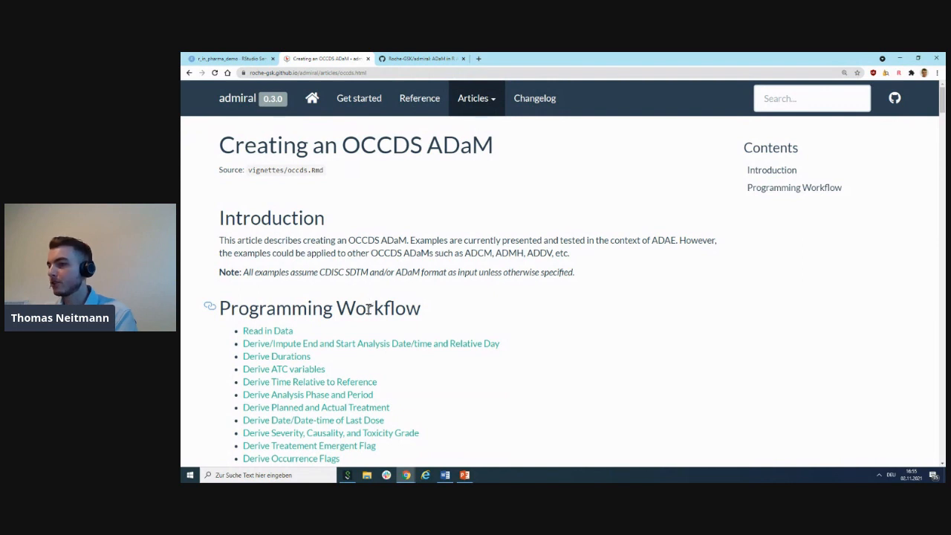
{"action": "scroll", "scroll_direction": "down", "scroll_amount": 3}
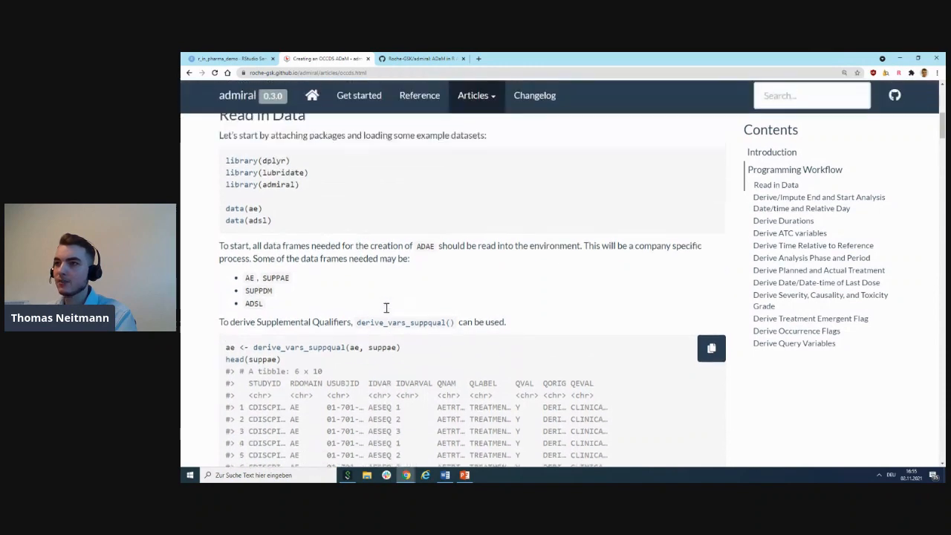
{"action": "scroll", "scroll_direction": "up", "scroll_amount": 3}
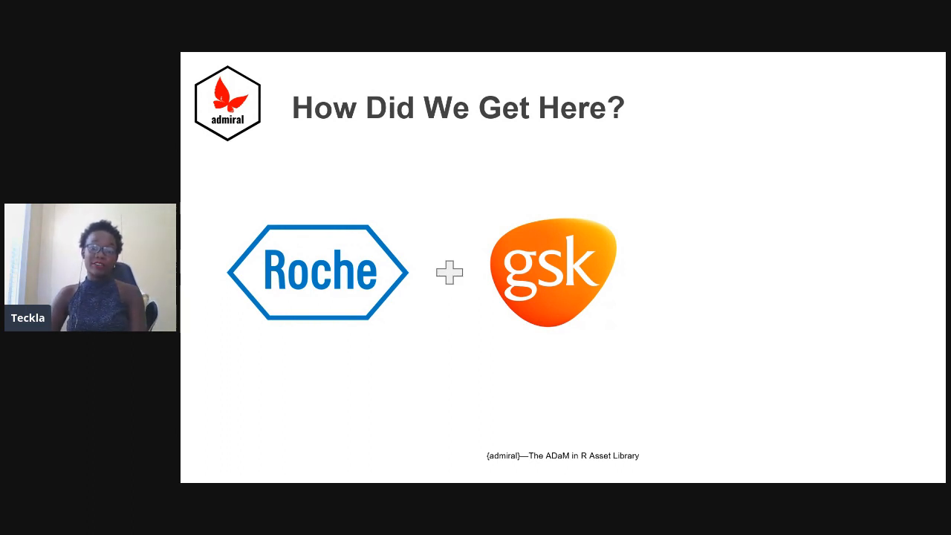
Step: Advance the slides past the Roche plus GSK equation and Current Status to the self-driving car
{"action": "key", "text": "Right"}
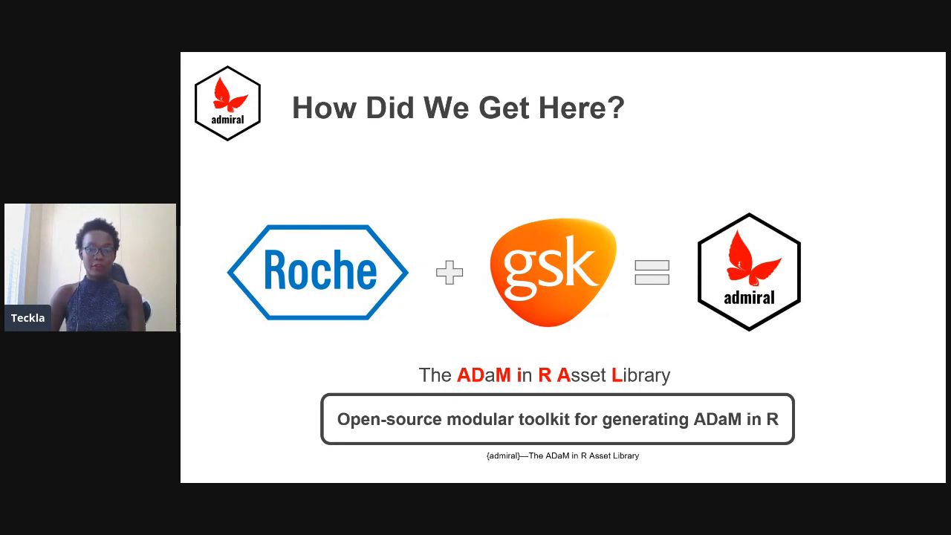
{"action": "key", "text": "Right"}
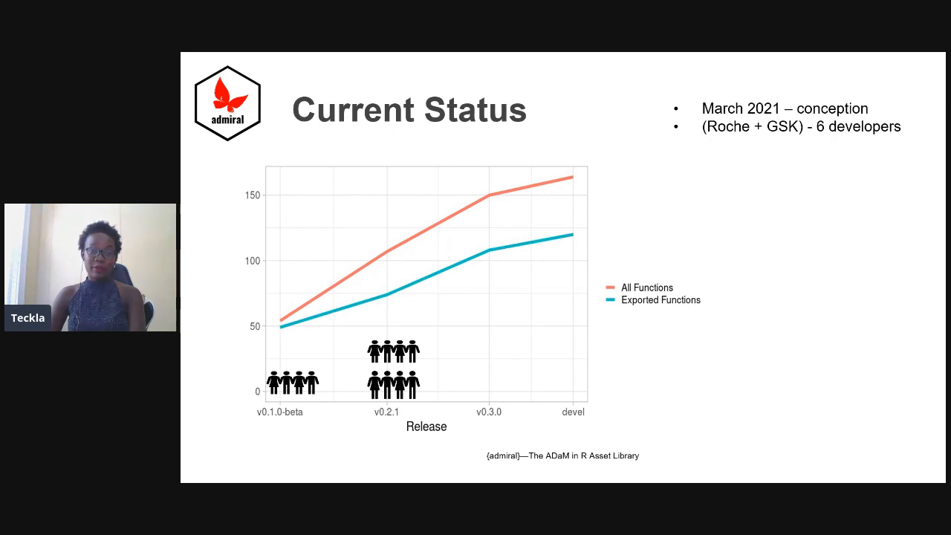
{"action": "key", "text": "right"}
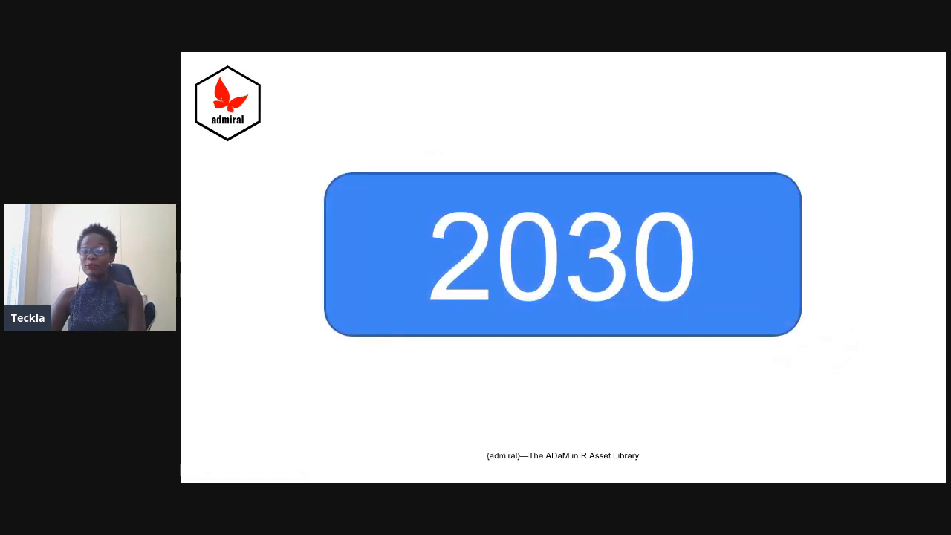
{"action": "key", "text": "right"}
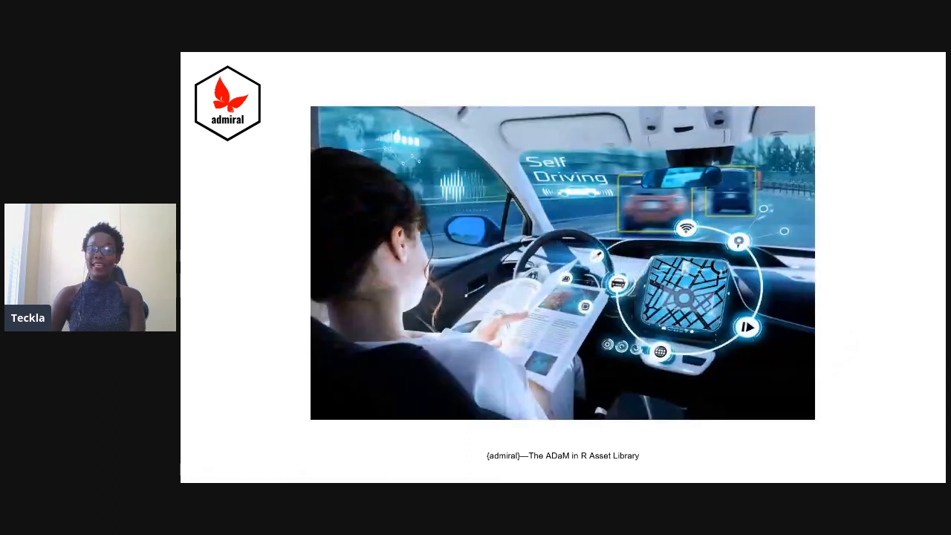